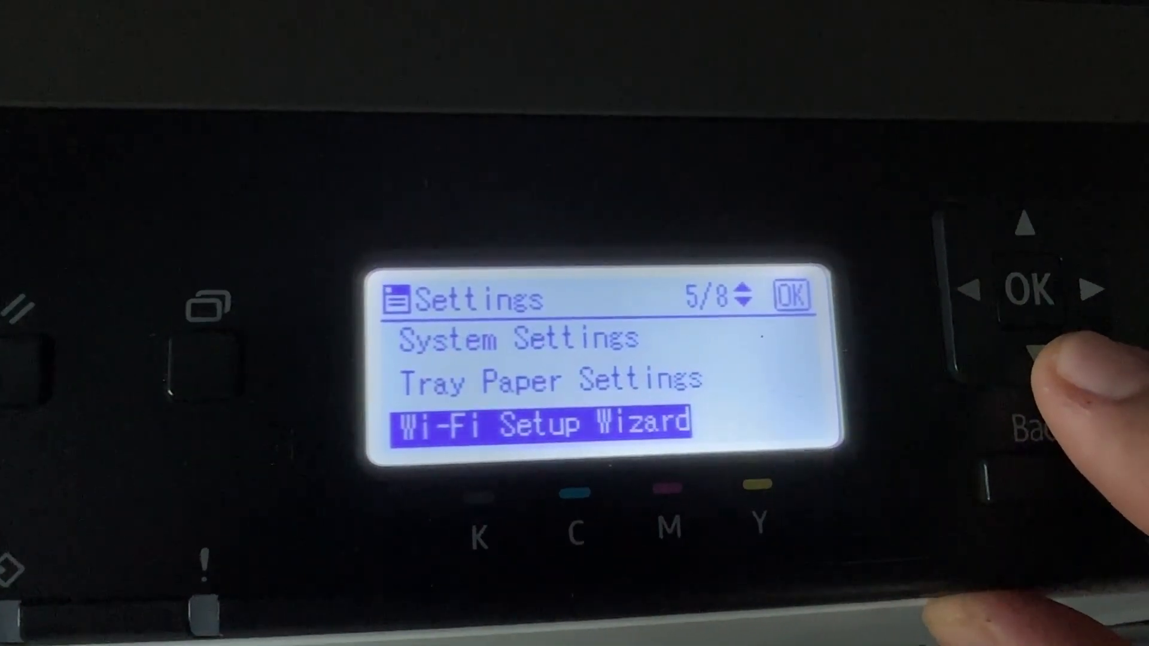
Step: Navigate the printer panel settings list to Network Settings and the Wi-Fi status
click(1040, 352)
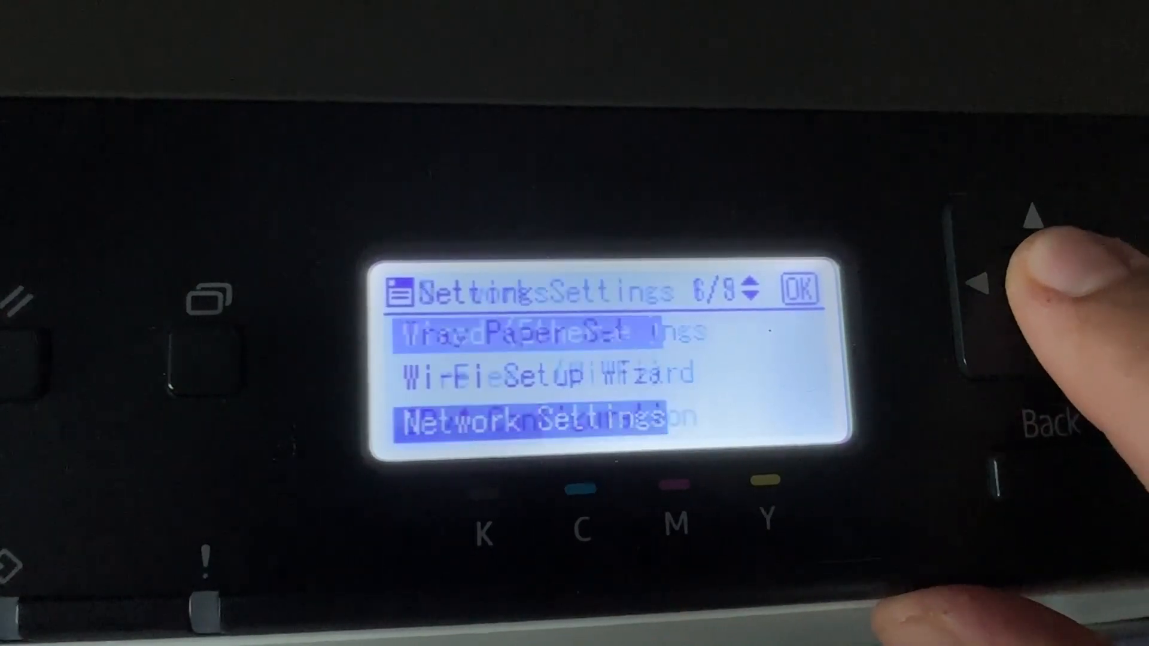
click(1036, 272)
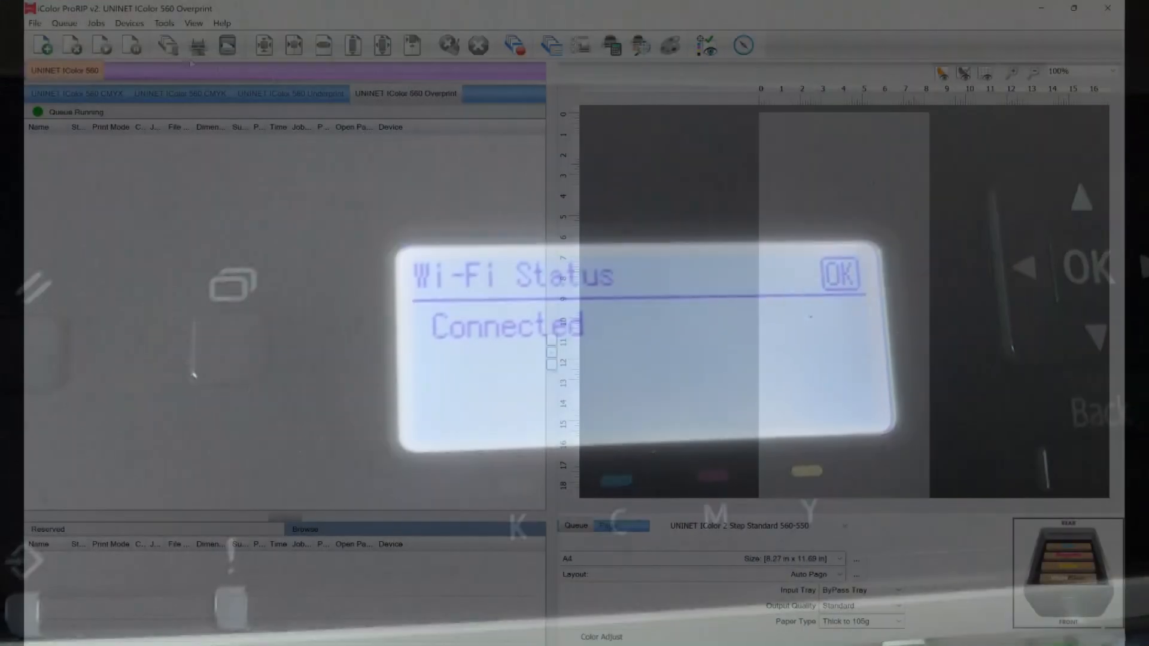
Step: Import SAMPLE PRINT copy 3.png from the UUINET PRINTER folder into the Overprint queue
click(48, 46)
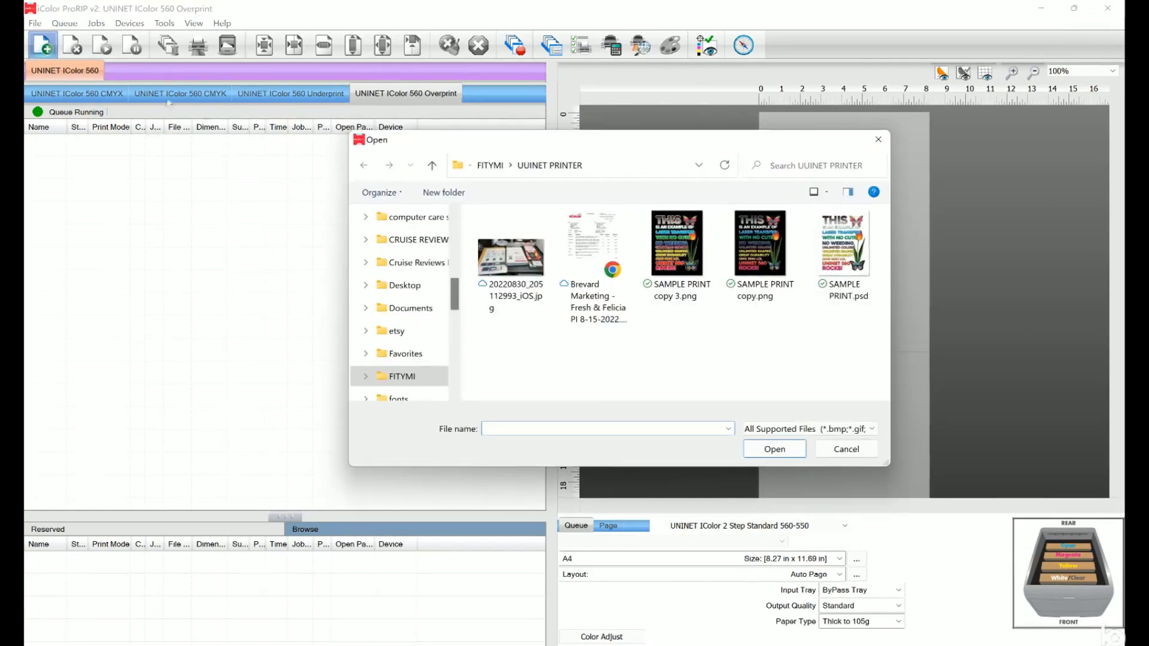
click(675, 242)
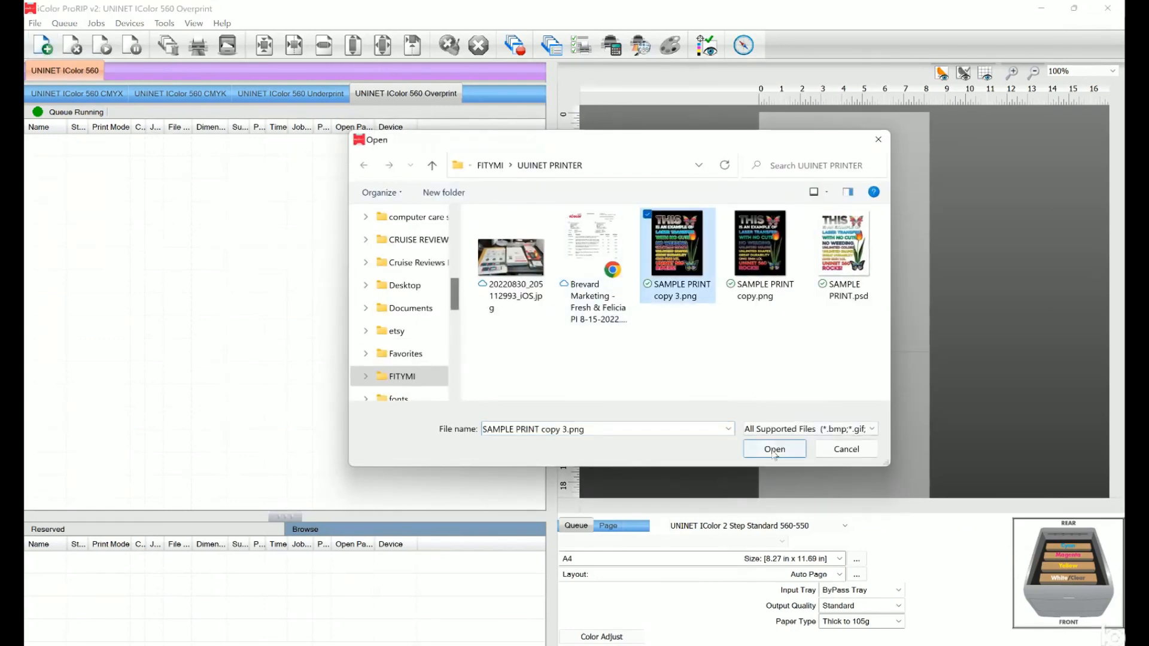
click(775, 449)
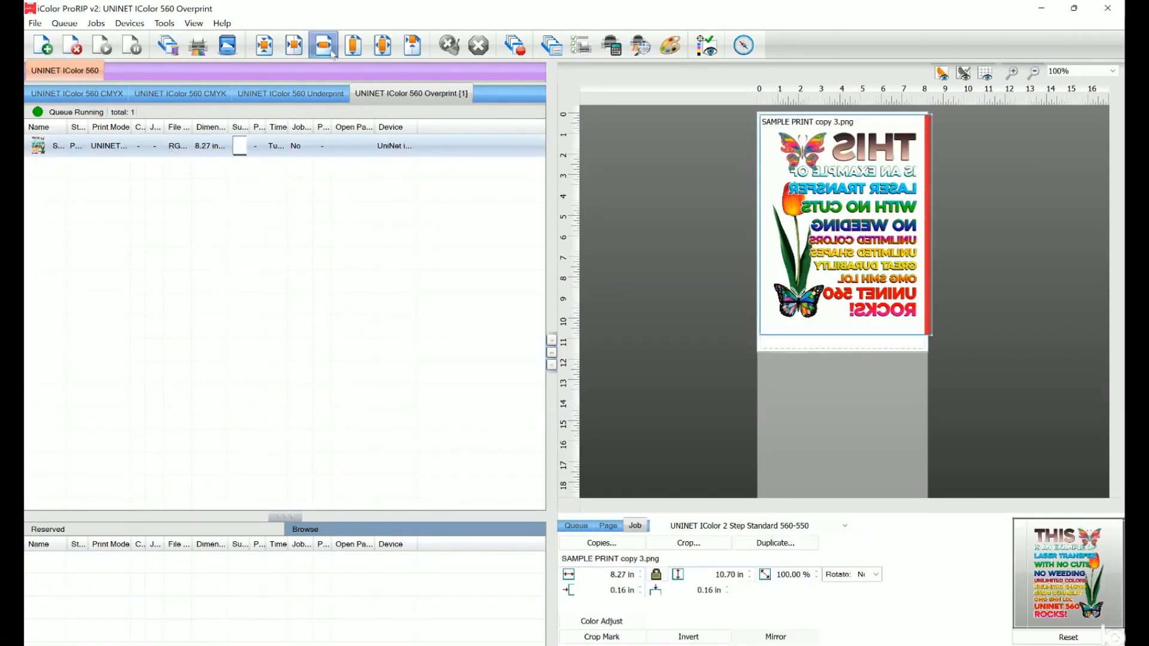
Step: Preview the KnockMeBlackOut plug-in on the sample print job and close it
right_click(107, 145)
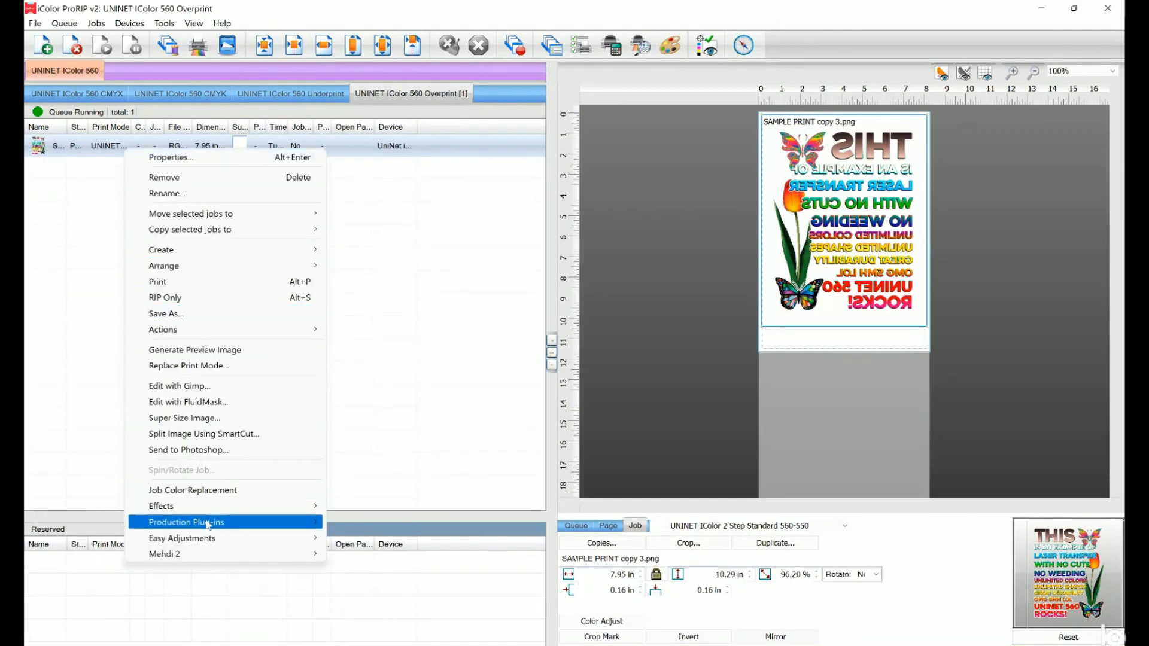
mouse_move(206, 522)
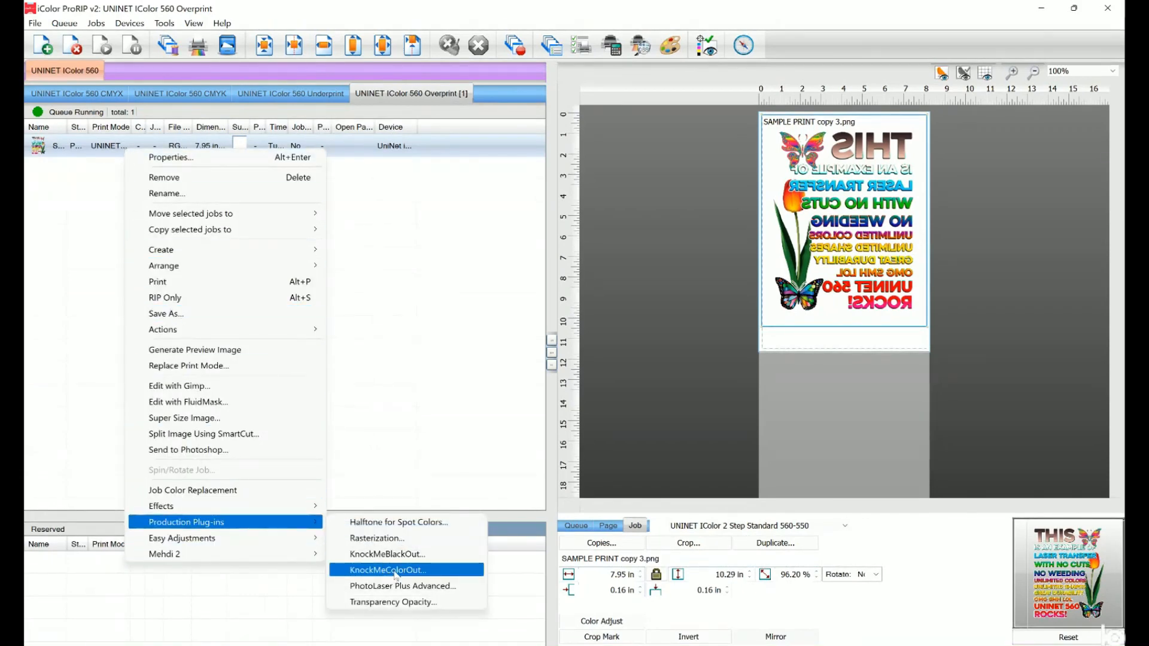
click(388, 570)
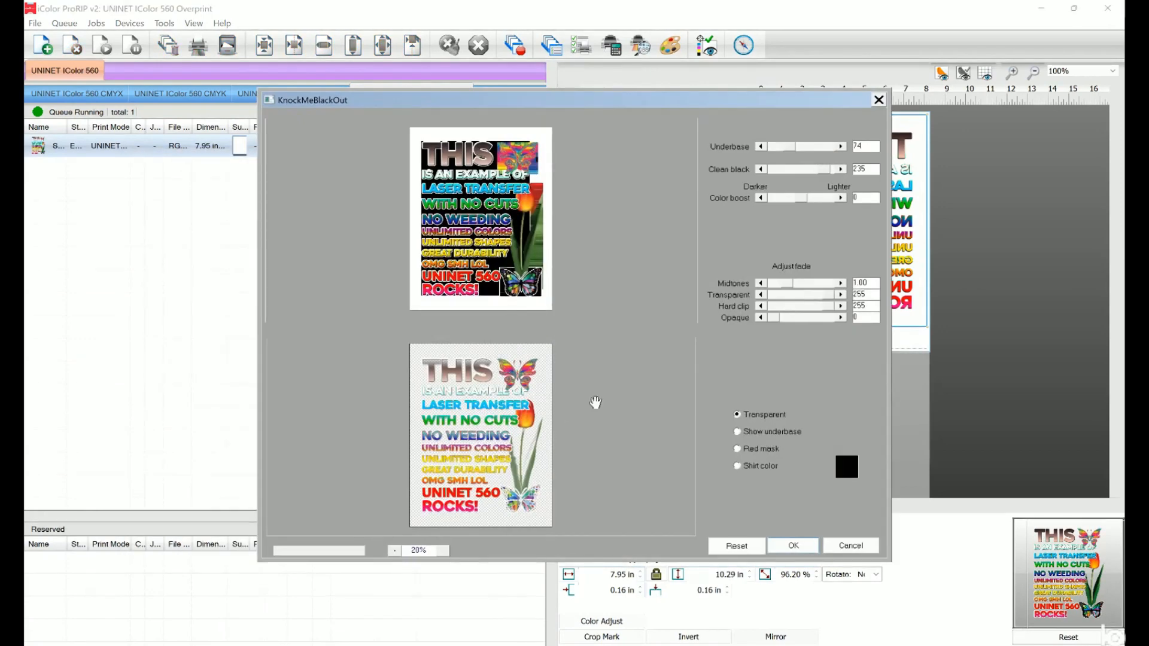
mouse_move(745, 539)
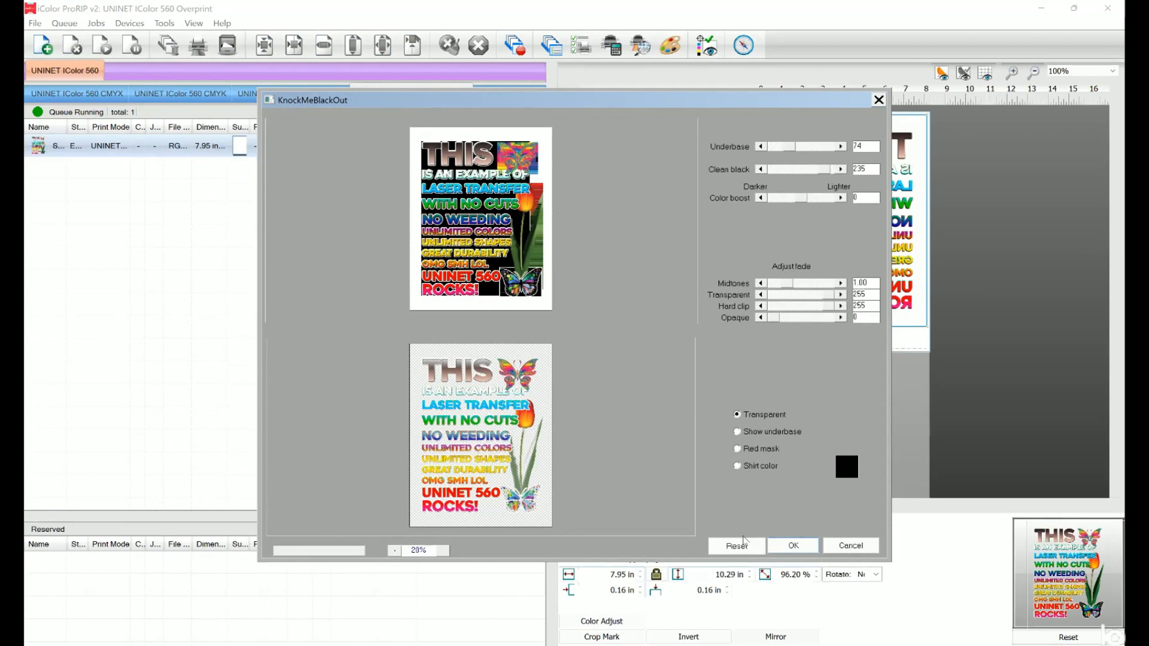
click(793, 546)
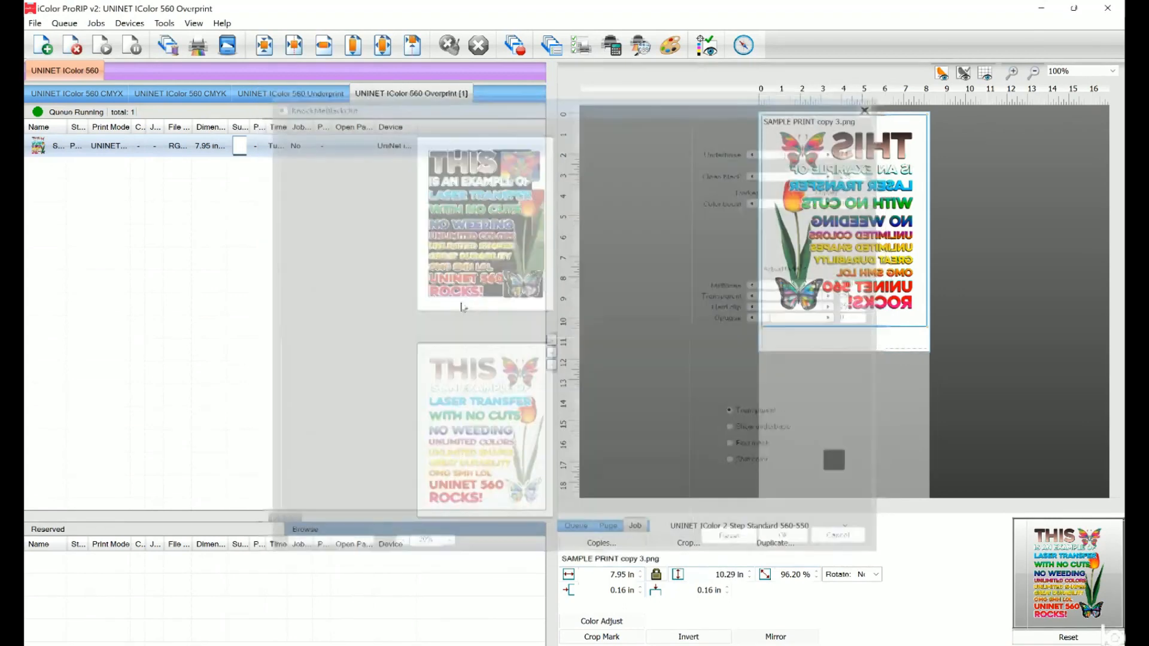
Step: Launch the KnockMeColorOut plug-in for the sample print job
right_click(108, 145)
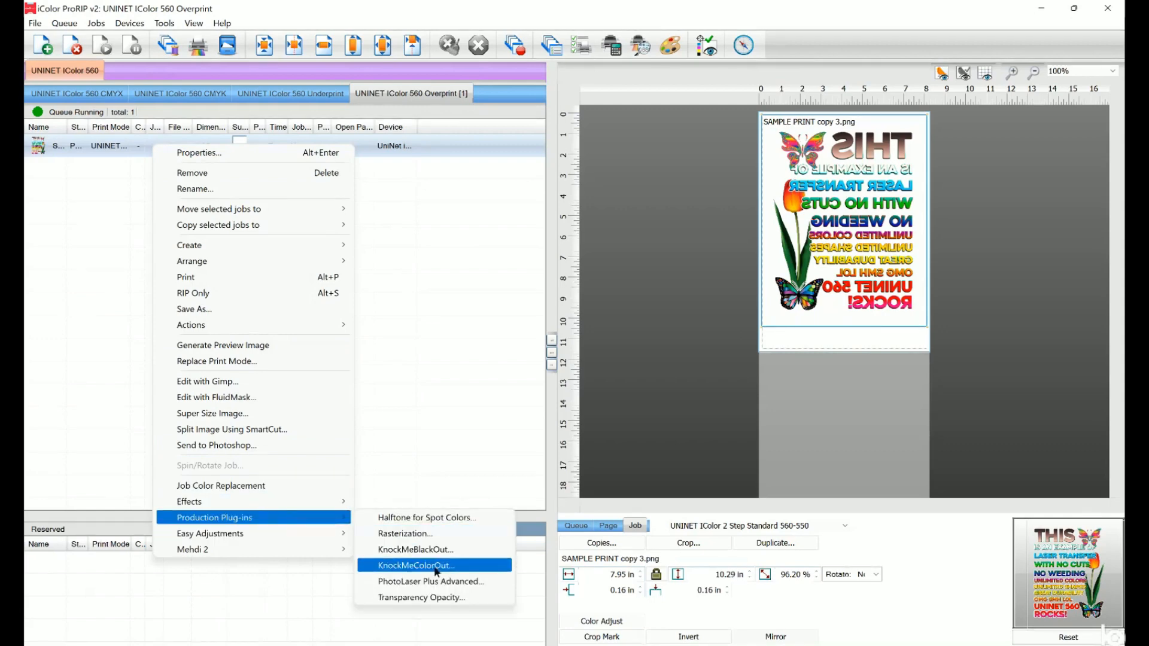
click(416, 565)
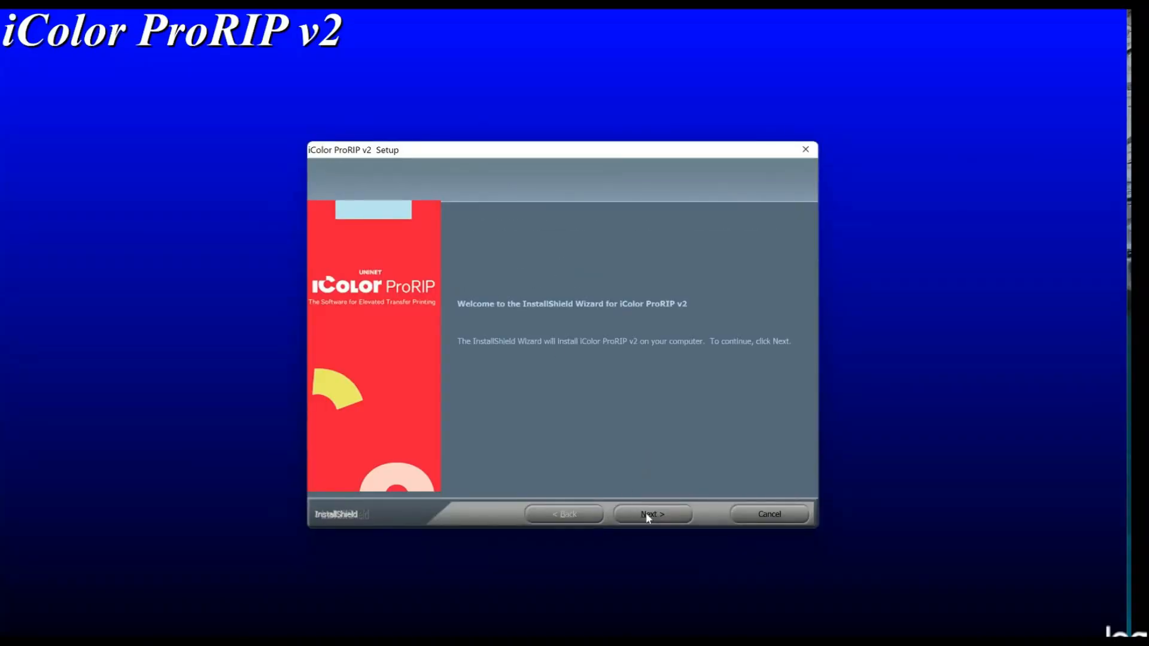
Step: Accept the license and install iColor ProRIP v2 to the default C:\Uninet iColor ProRIP v2 folder
click(652, 515)
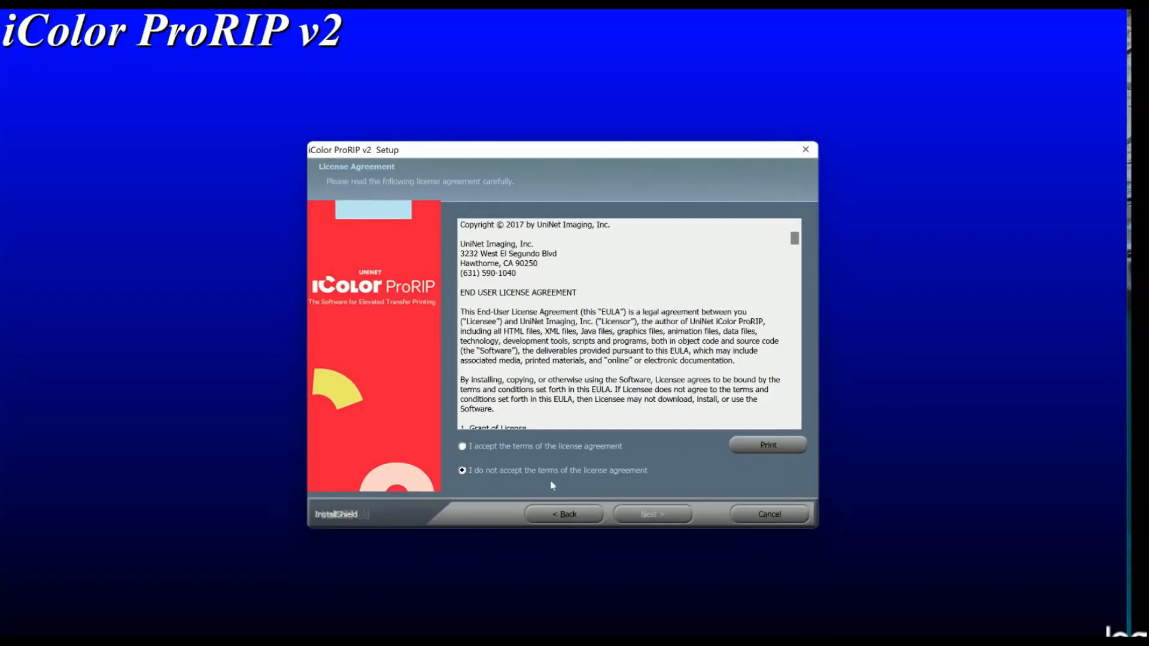
click(652, 514)
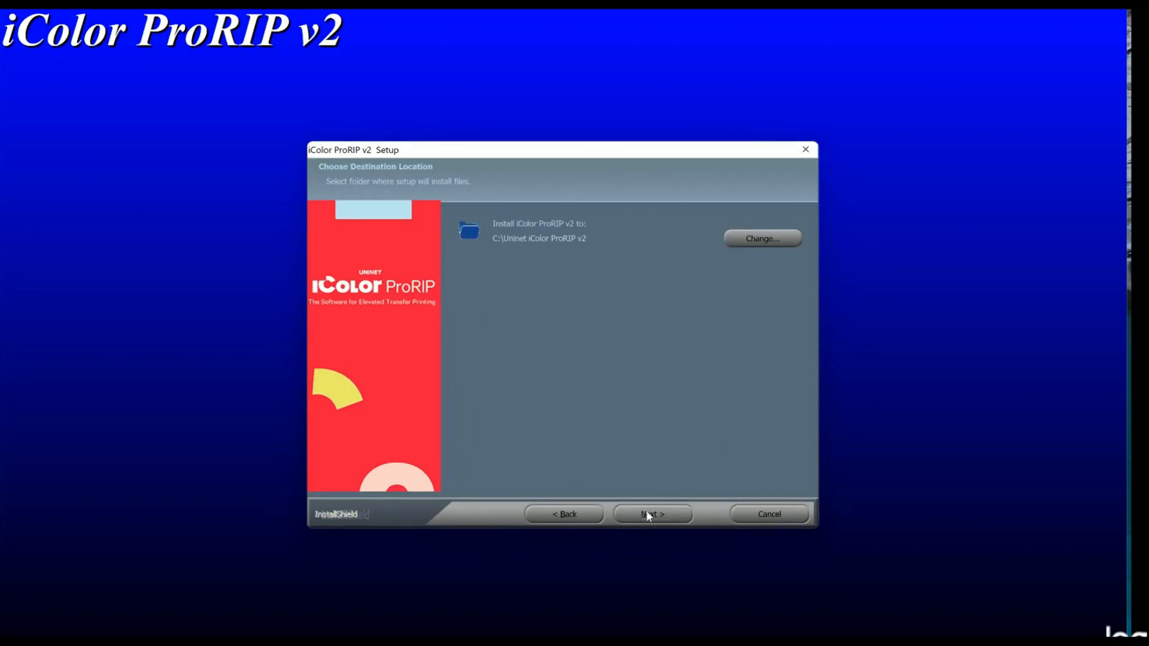
click(653, 514)
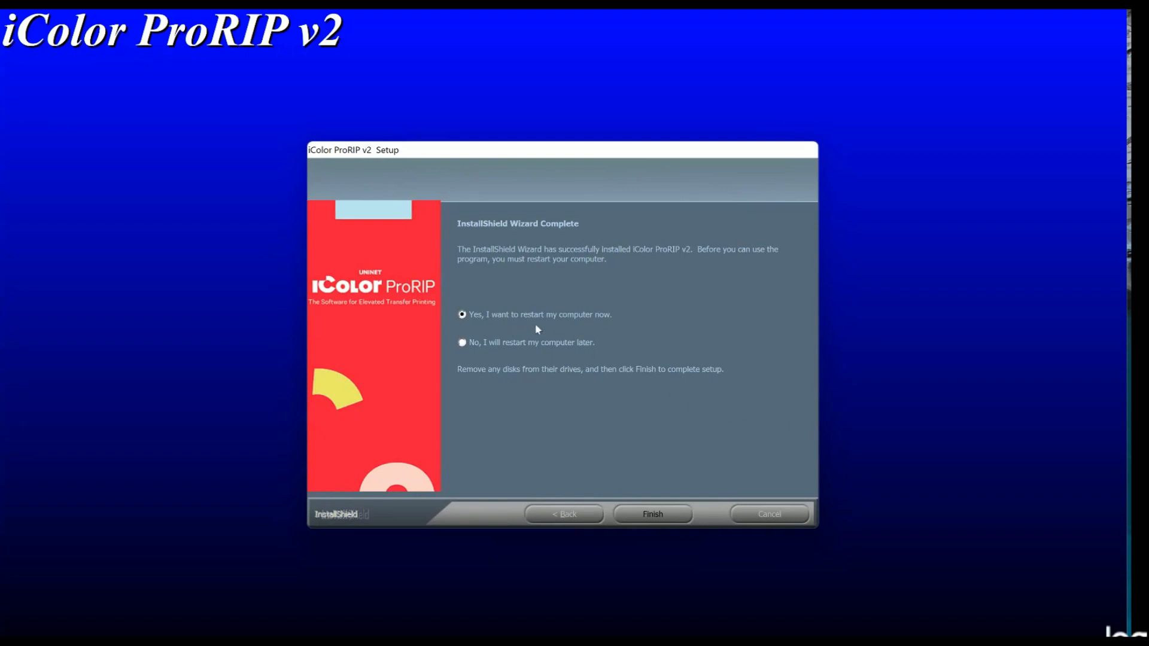
click(653, 515)
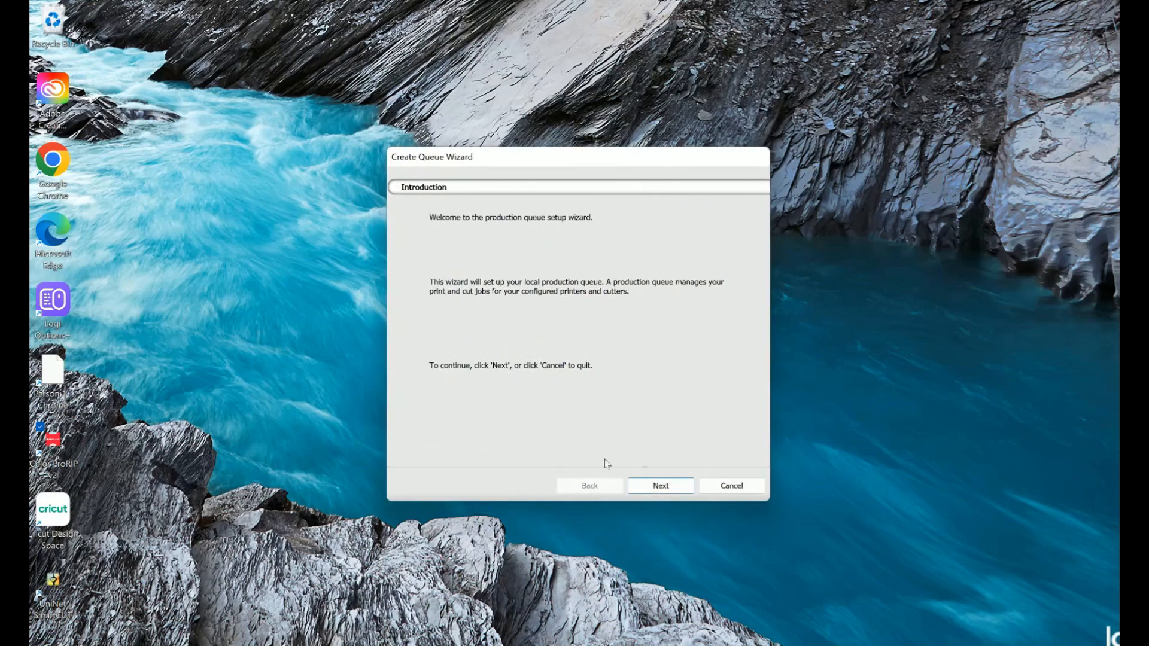
mouse_move(668, 489)
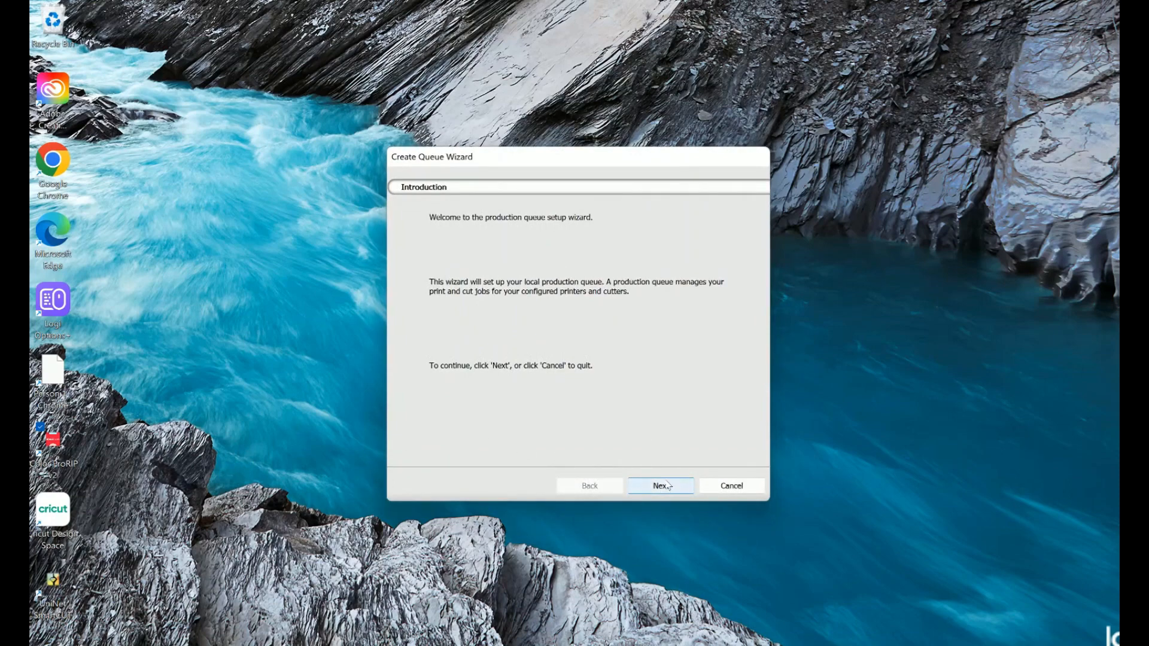
Step: Advance the Create Queue Wizard to Printer Defaults and bring up the printer driver list
click(661, 486)
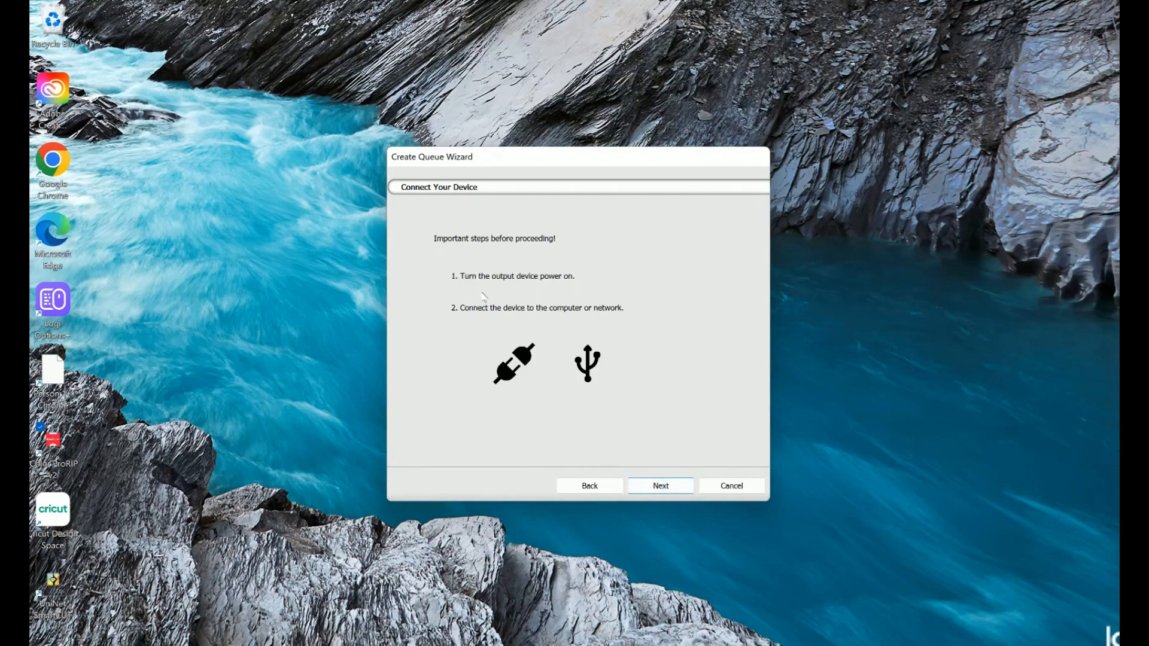
click(660, 486)
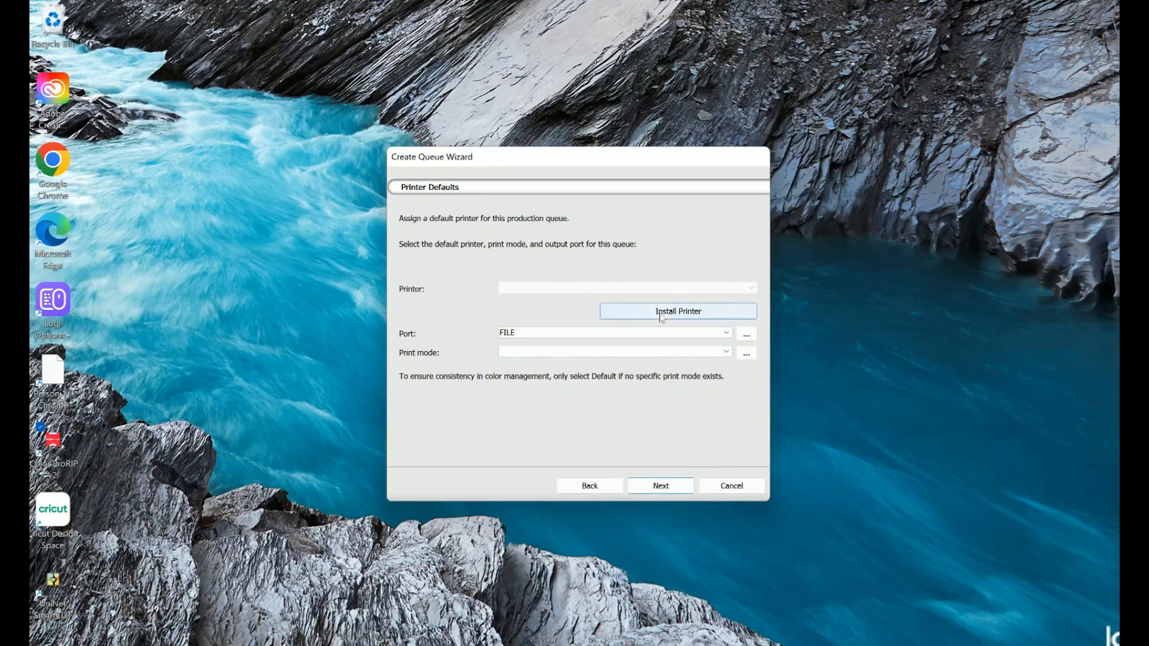
mouse_move(573, 301)
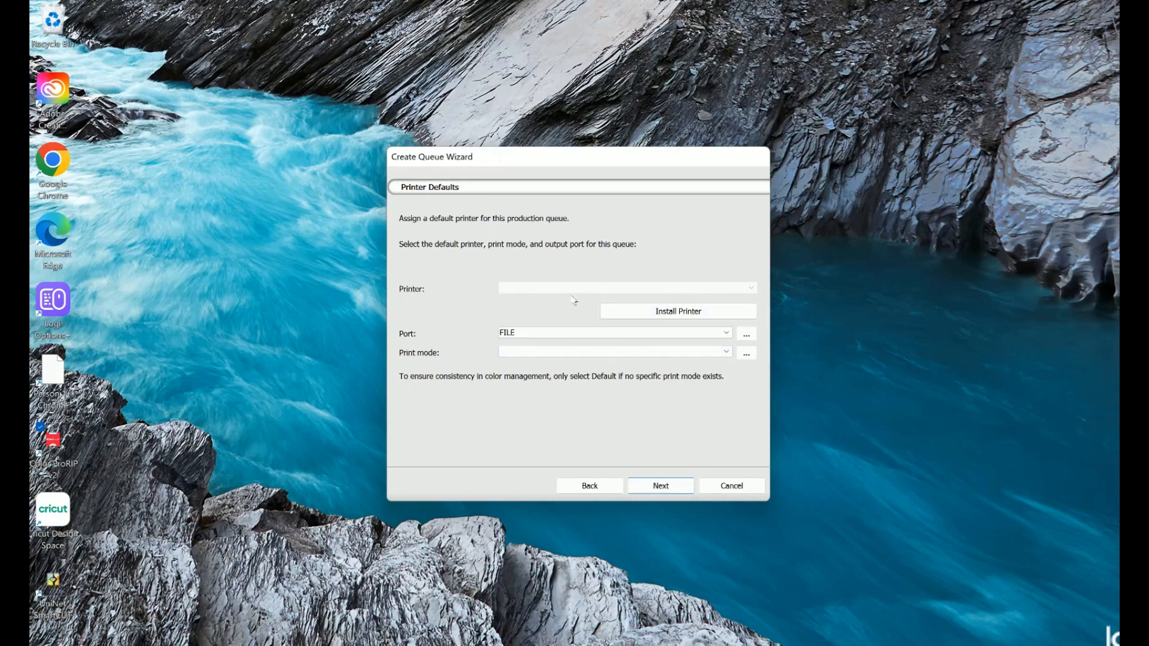
click(677, 311)
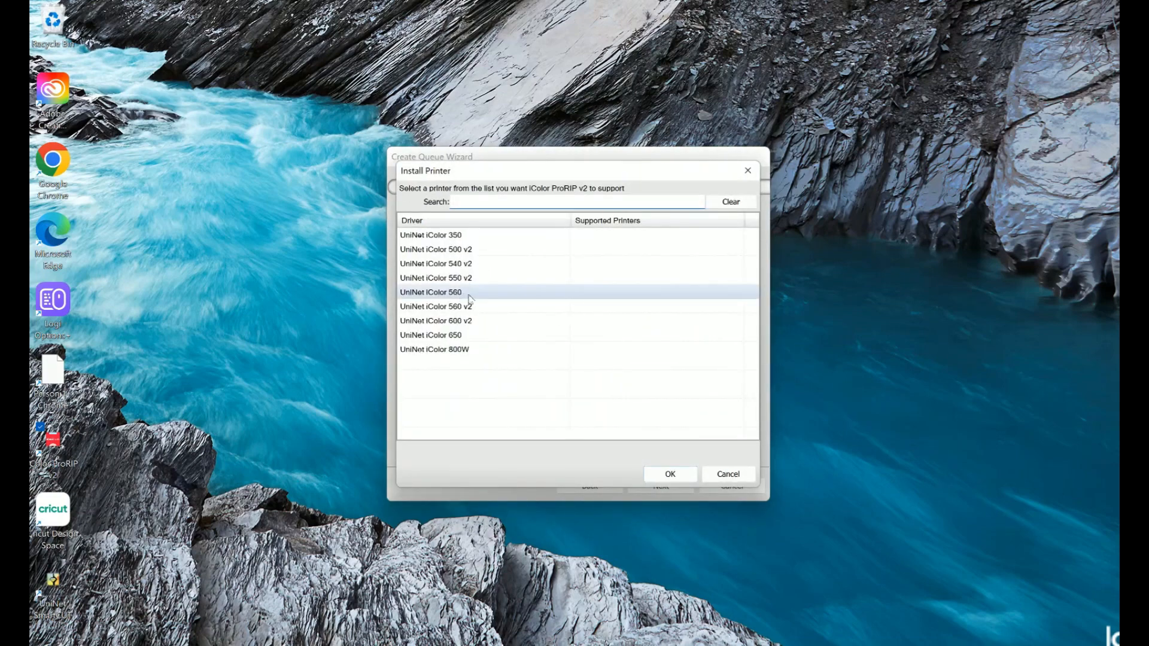
Step: Choose the UniNet iColor 560 driver and download its package from the cloud server
click(670, 474)
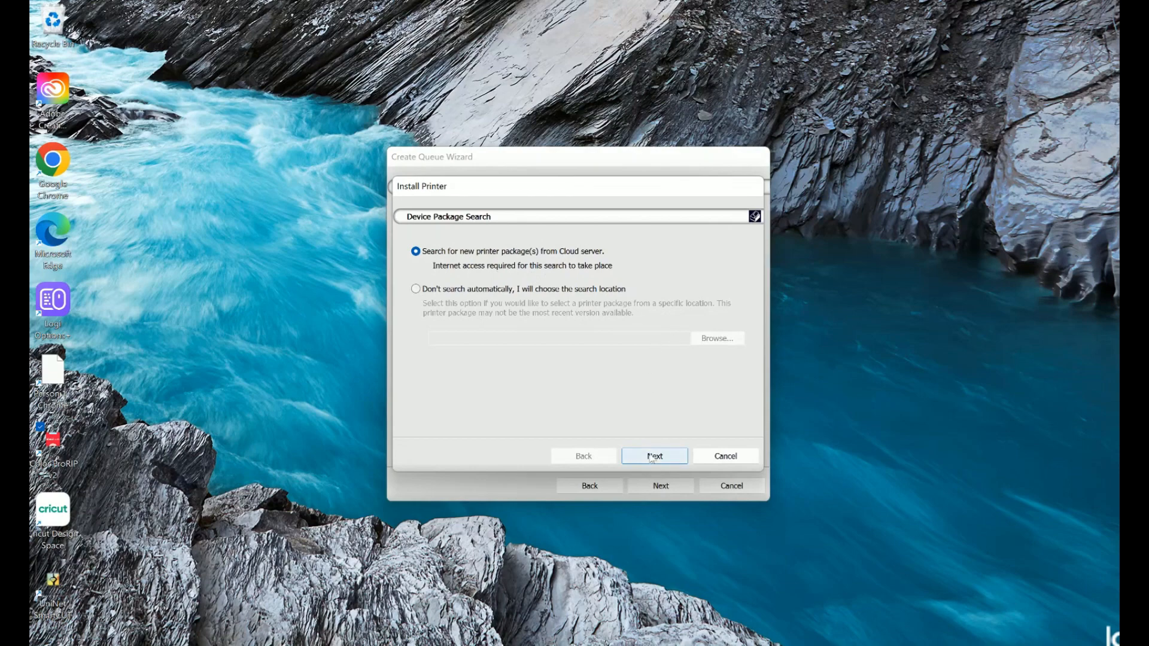
click(654, 456)
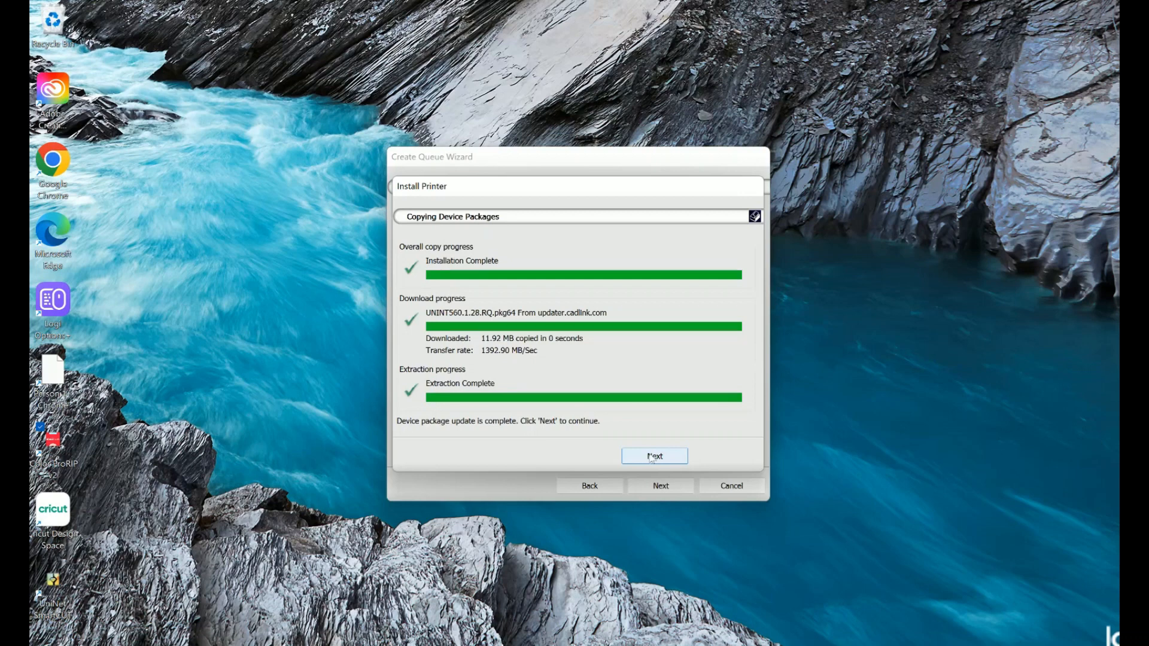
click(654, 456)
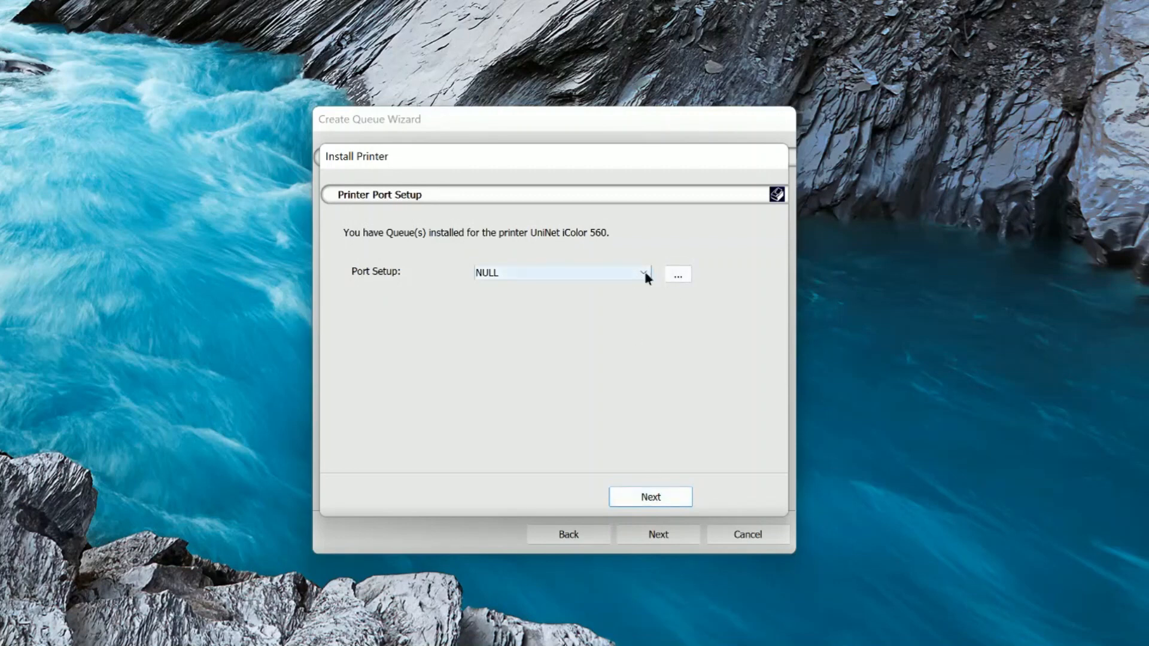
Step: Set the port to TCP/IP (Network Device) using UniNet iColor 560 at 192.168.1.163
click(643, 273)
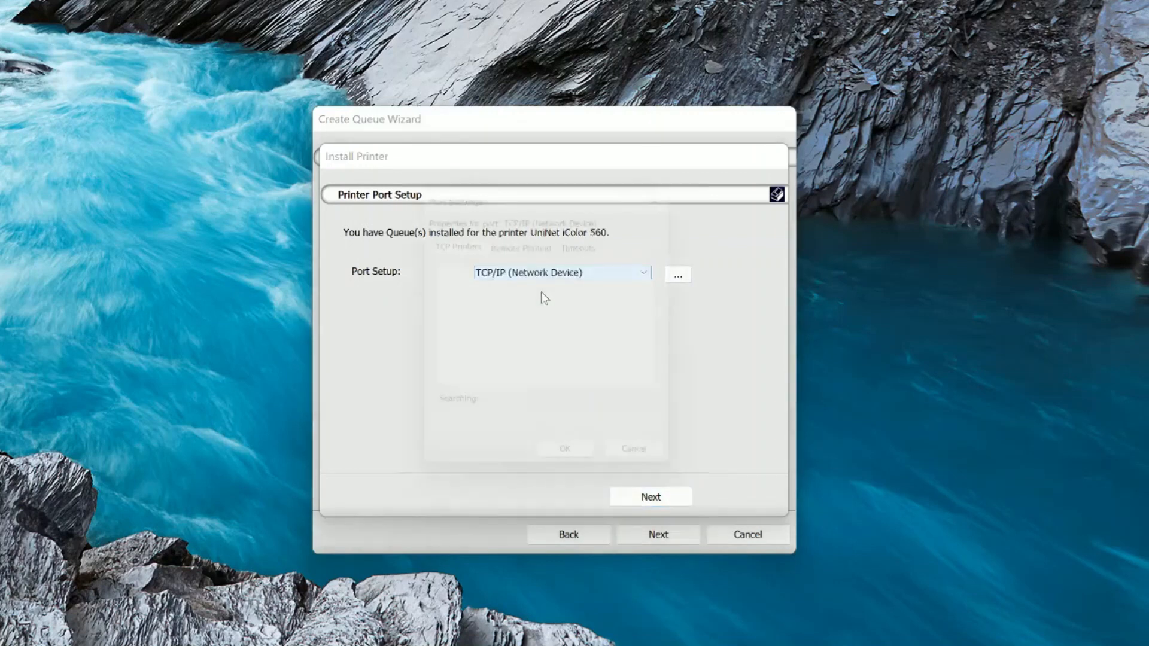
click(677, 273)
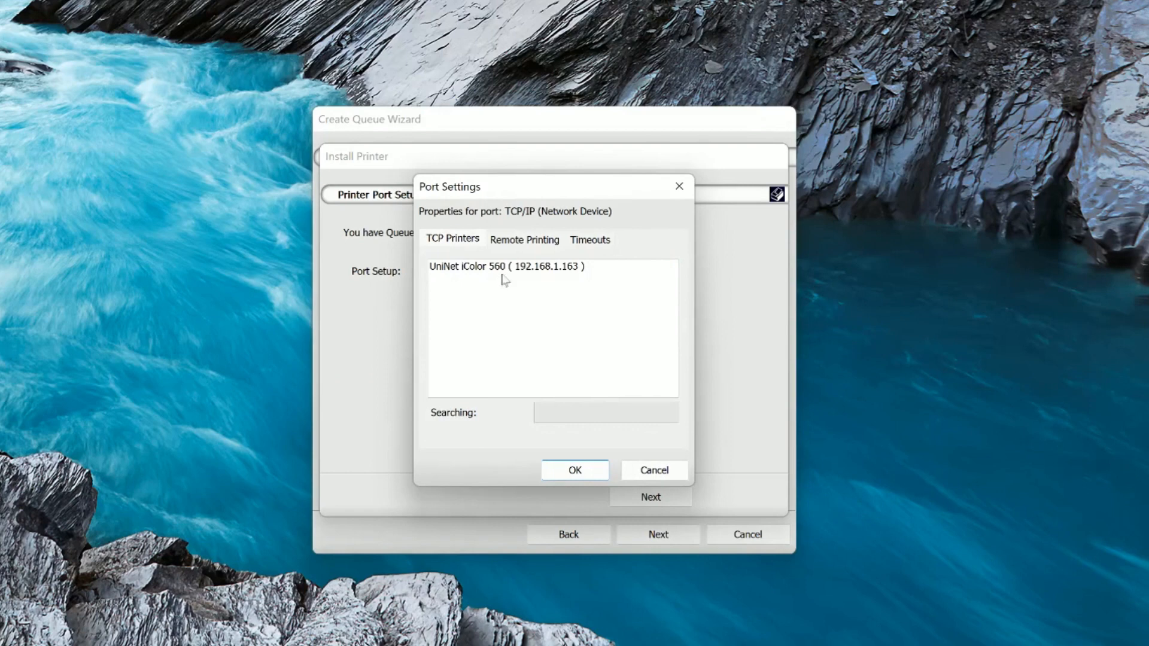
click(508, 266)
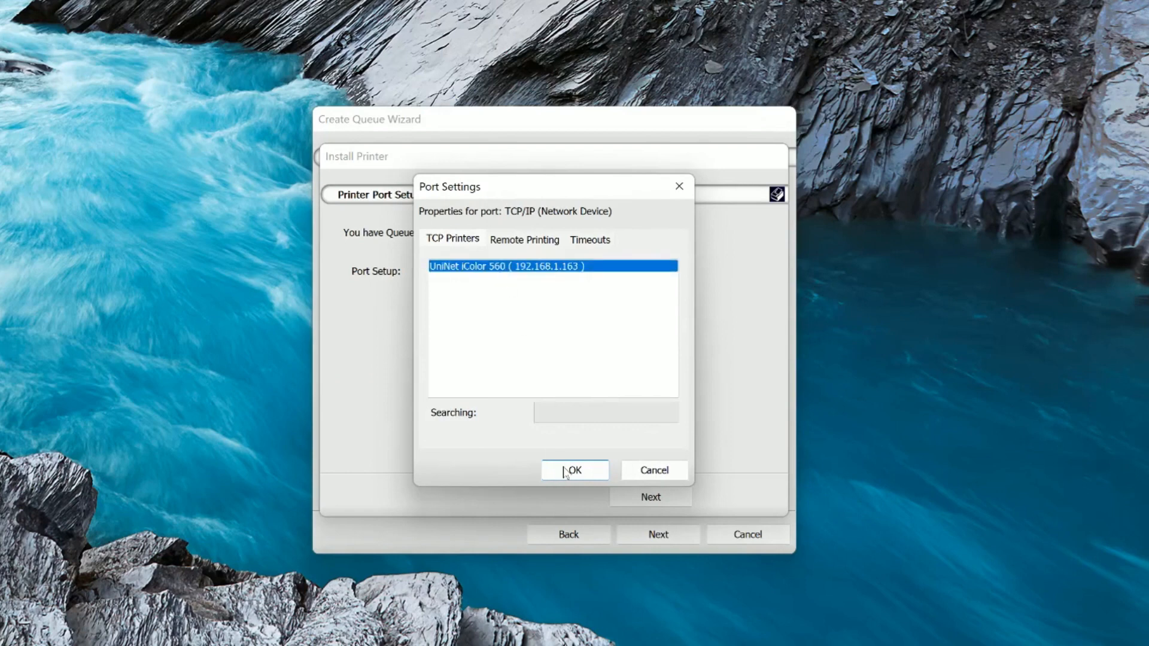
click(574, 471)
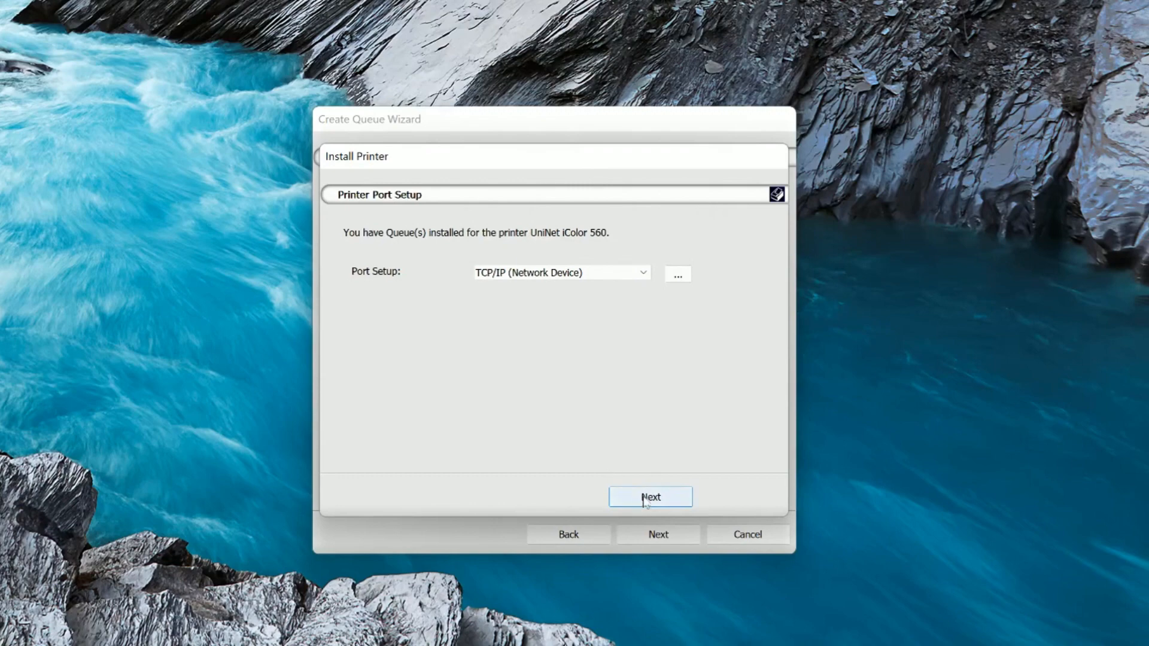
Step: Confirm the configuration summary and finish the iColor 560 driver installation
click(650, 497)
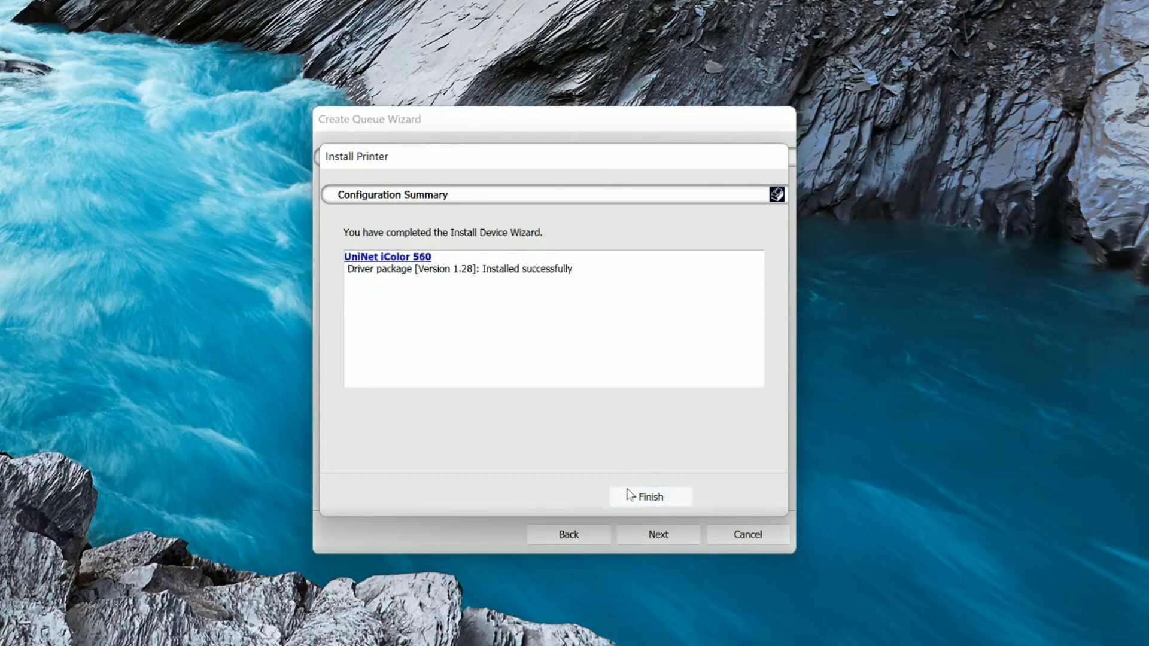
click(650, 496)
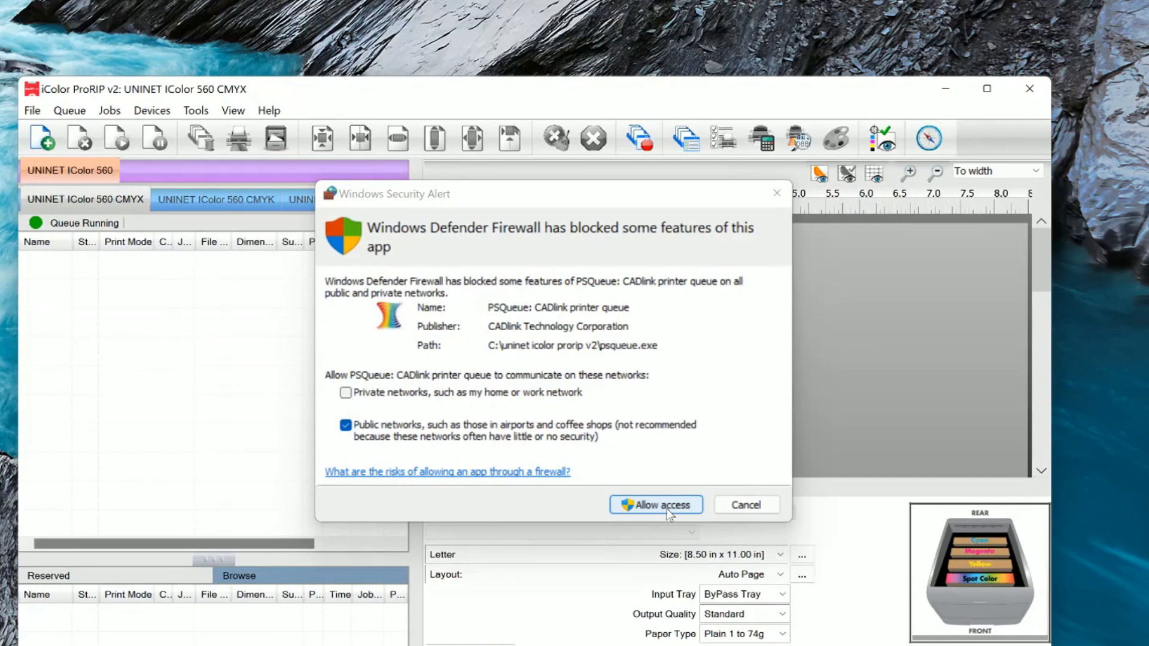
click(656, 504)
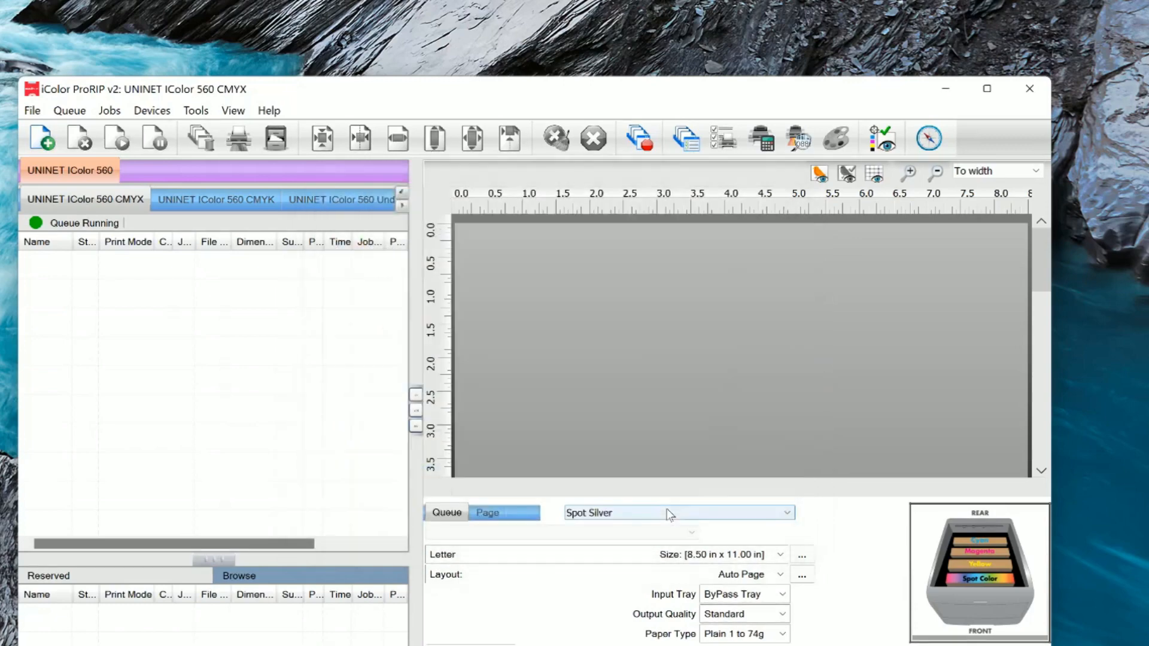
mouse_move(986, 91)
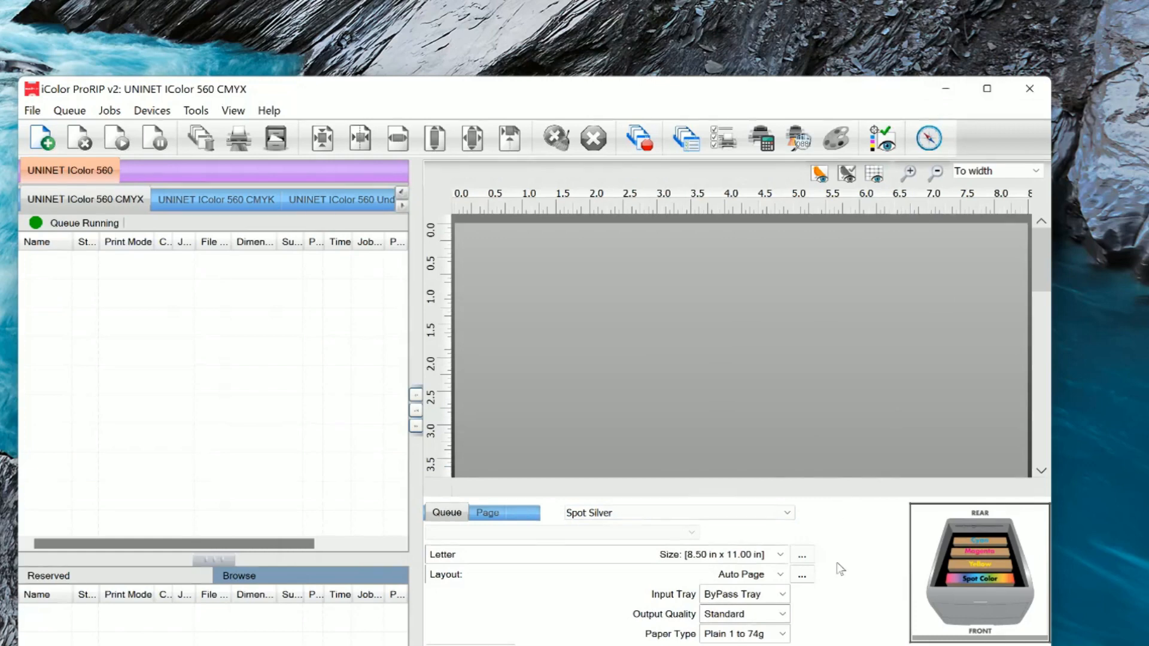
mouse_move(828, 617)
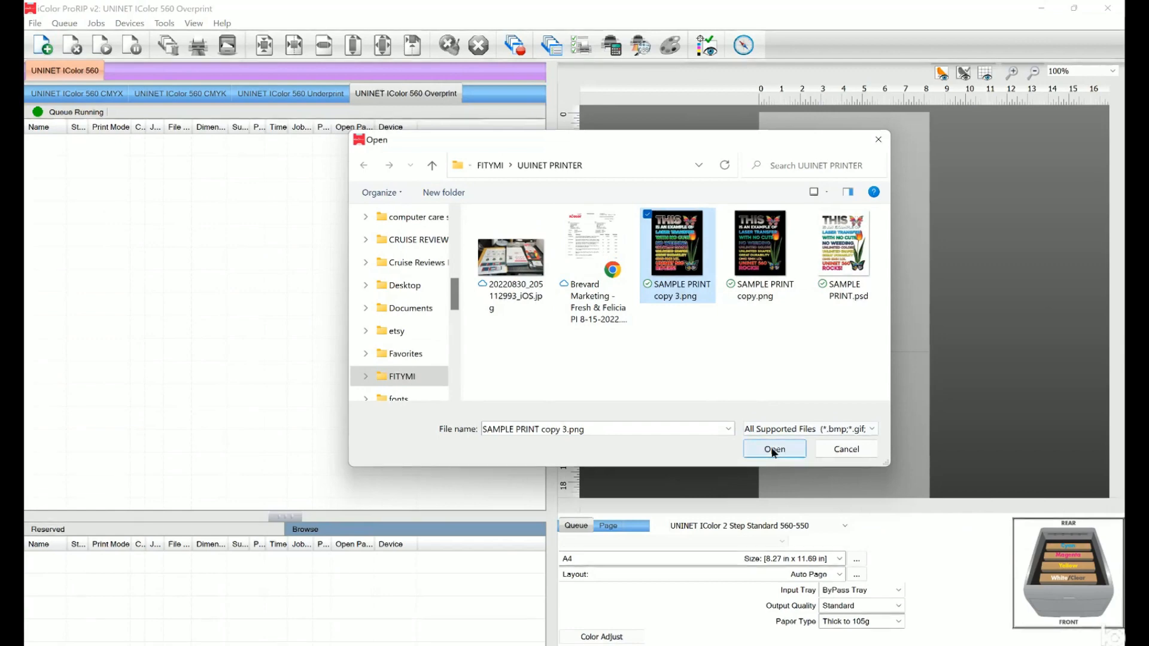
Step: Confirm opening SAMPLE PRINT copy 3.png as an Overprint queue job
click(775, 449)
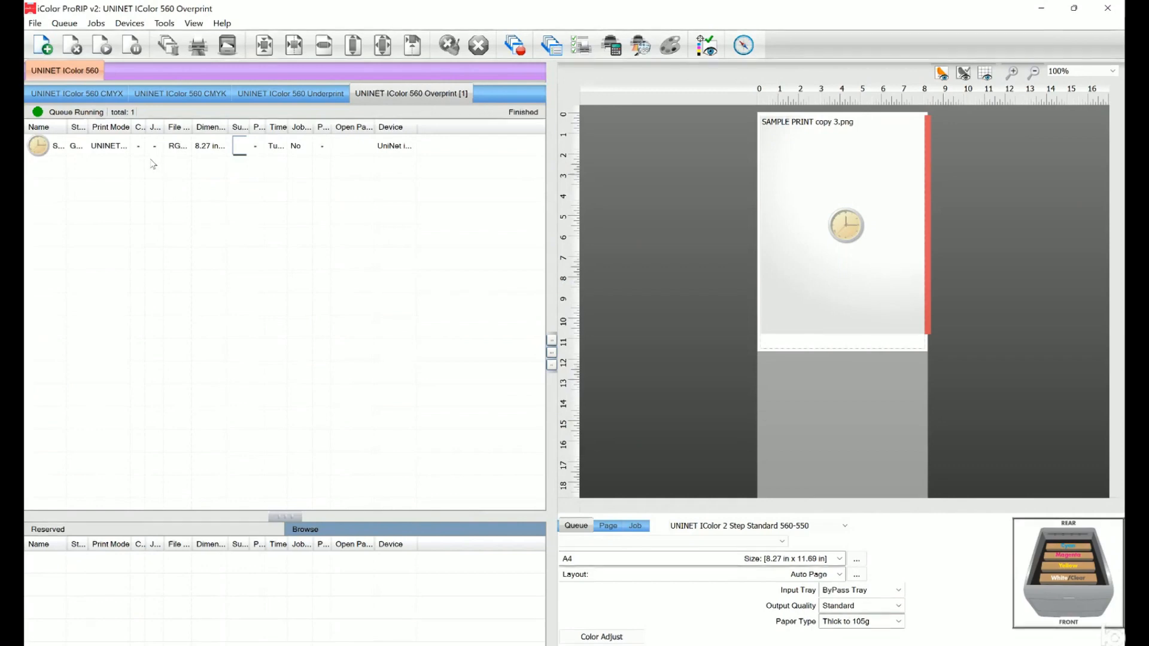
mouse_move(175, 159)
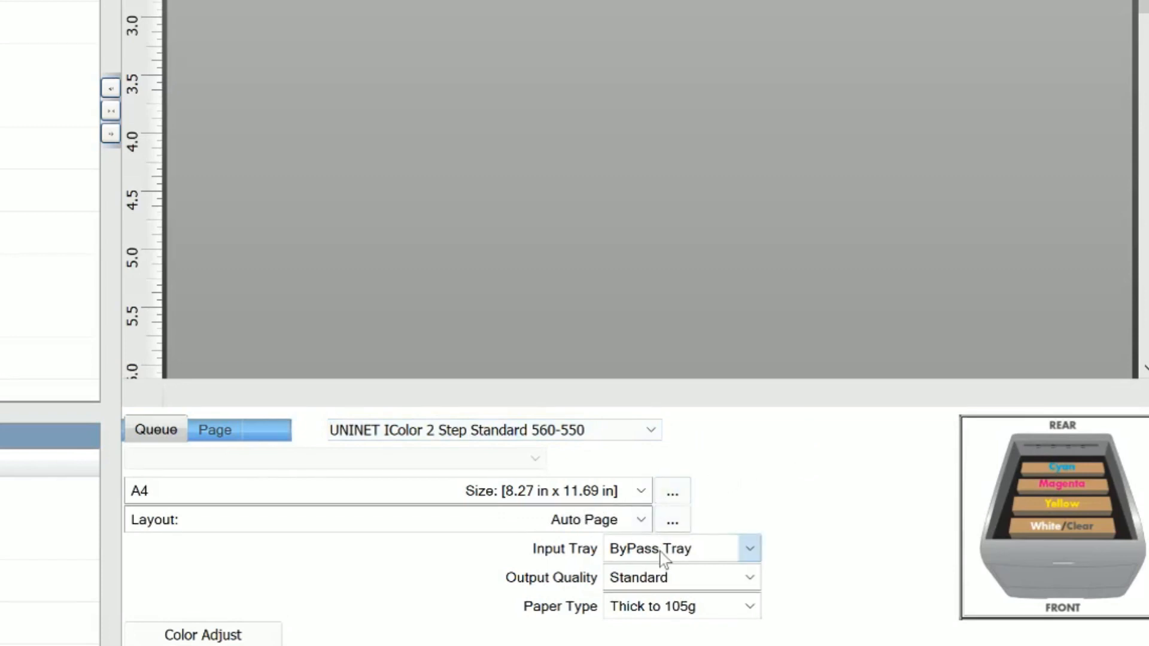
mouse_move(664, 584)
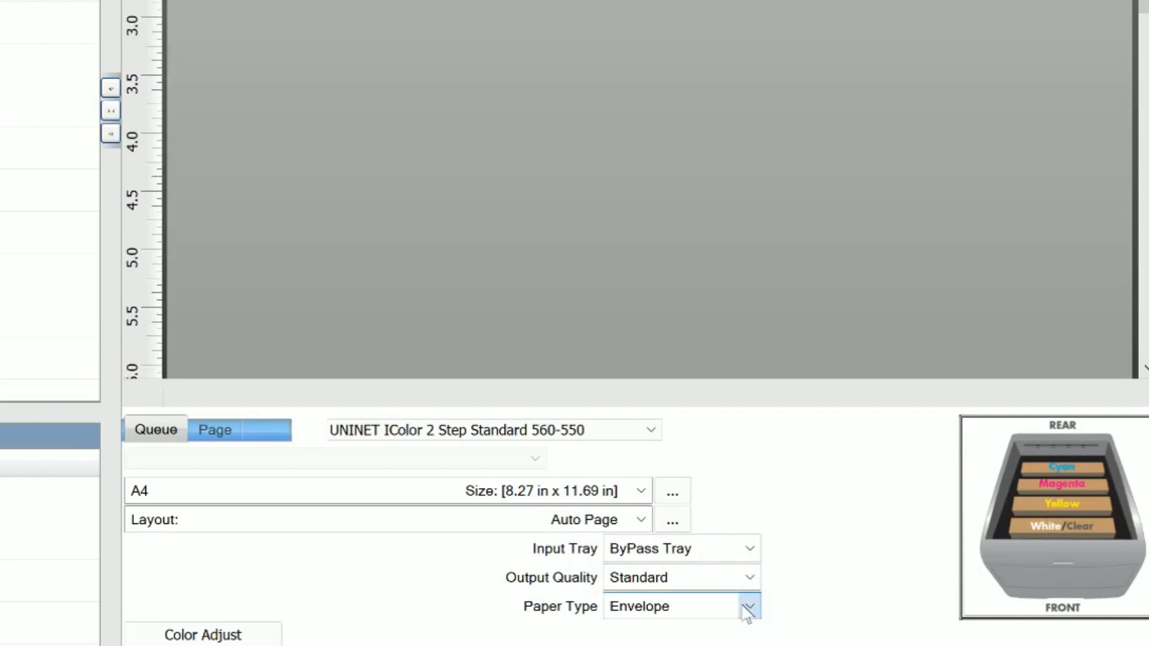
mouse_move(711, 324)
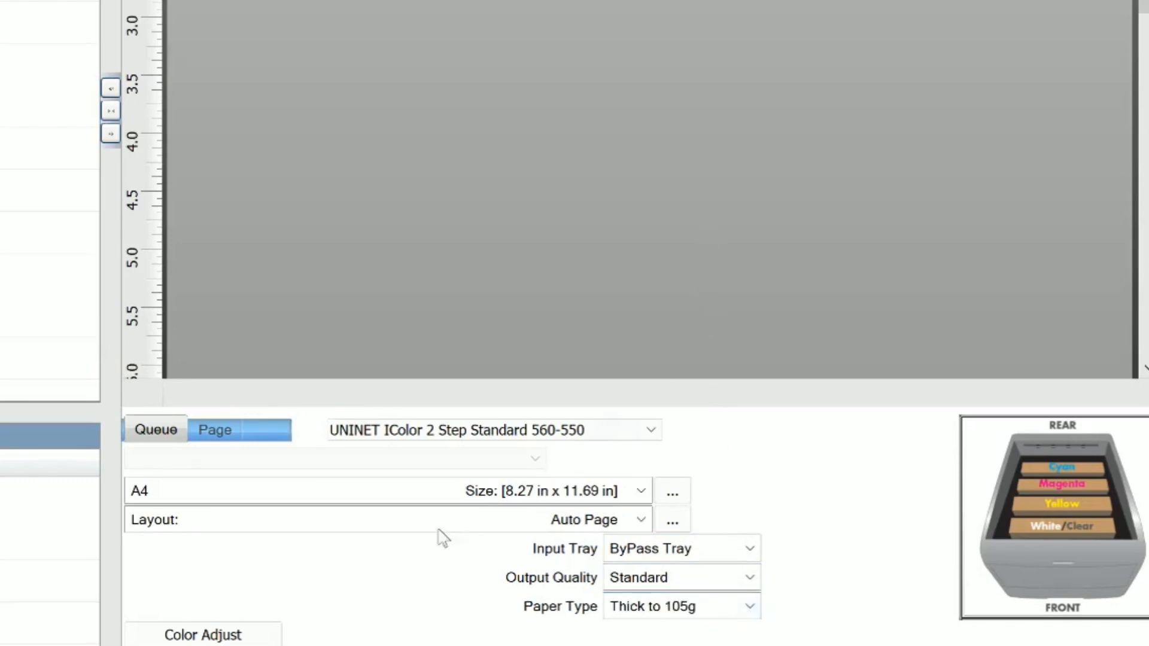
mouse_move(256, 519)
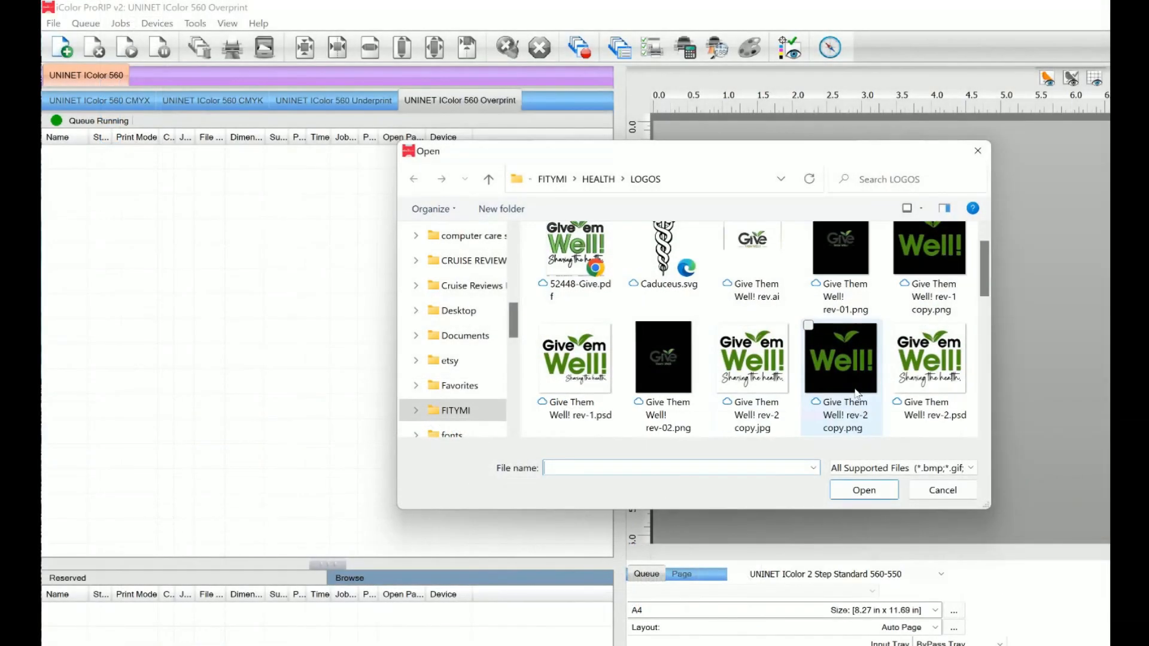
Step: Import GTW for UNINET.png as a new Overprint job and select it
click(840, 260)
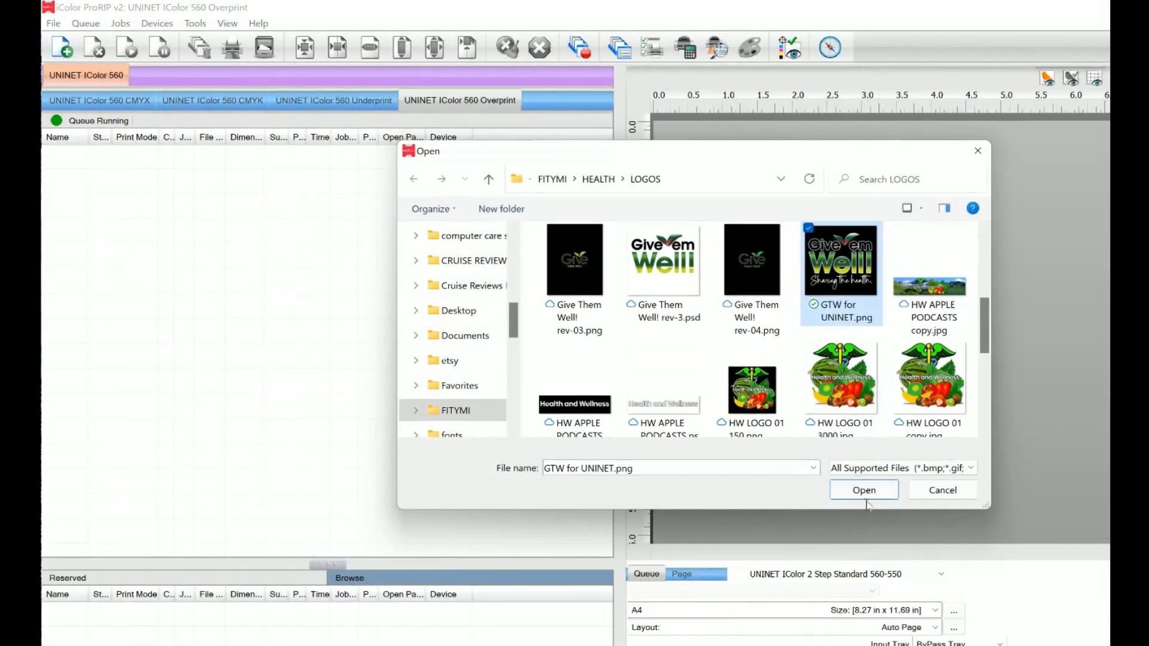
click(864, 490)
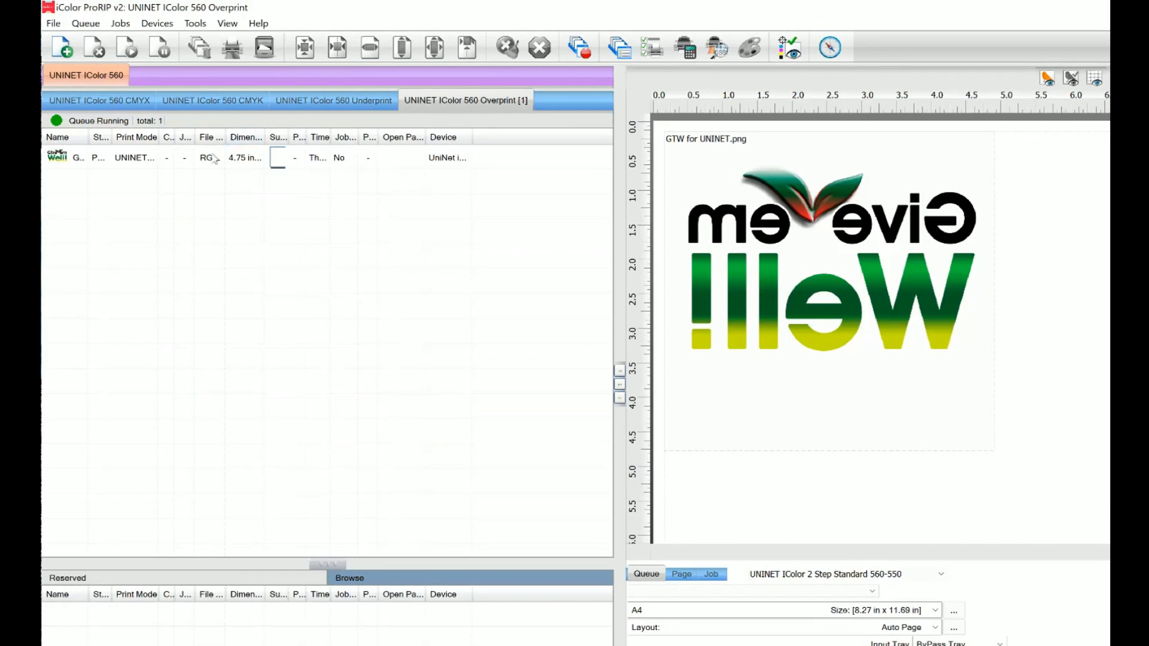
click(369, 48)
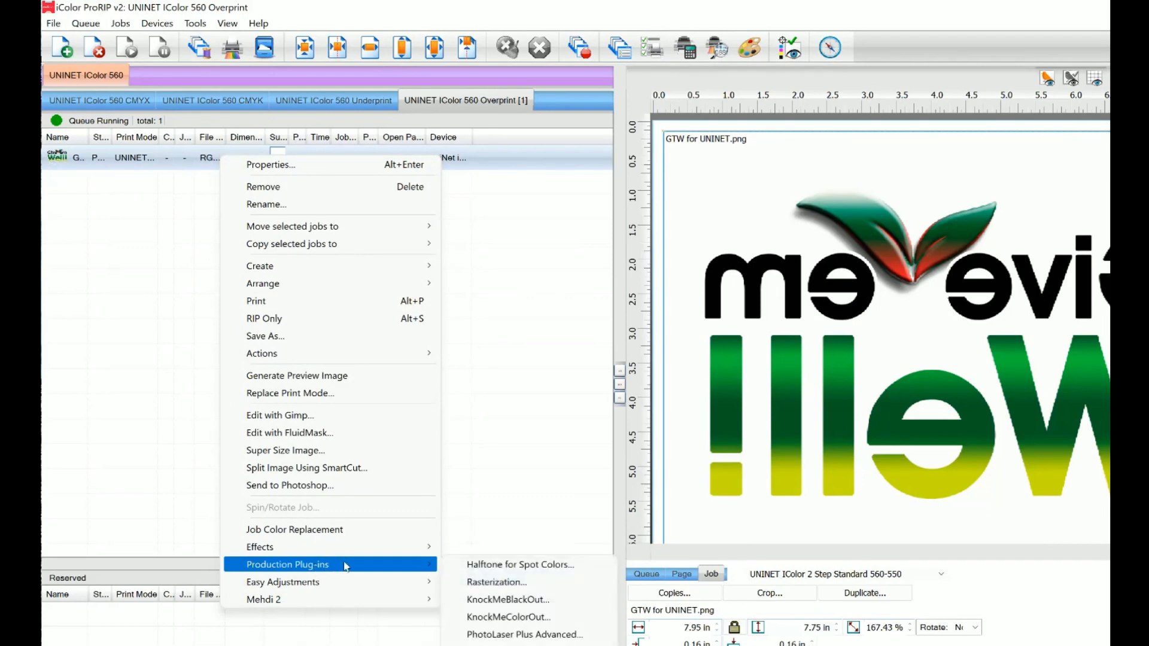
mouse_move(504, 600)
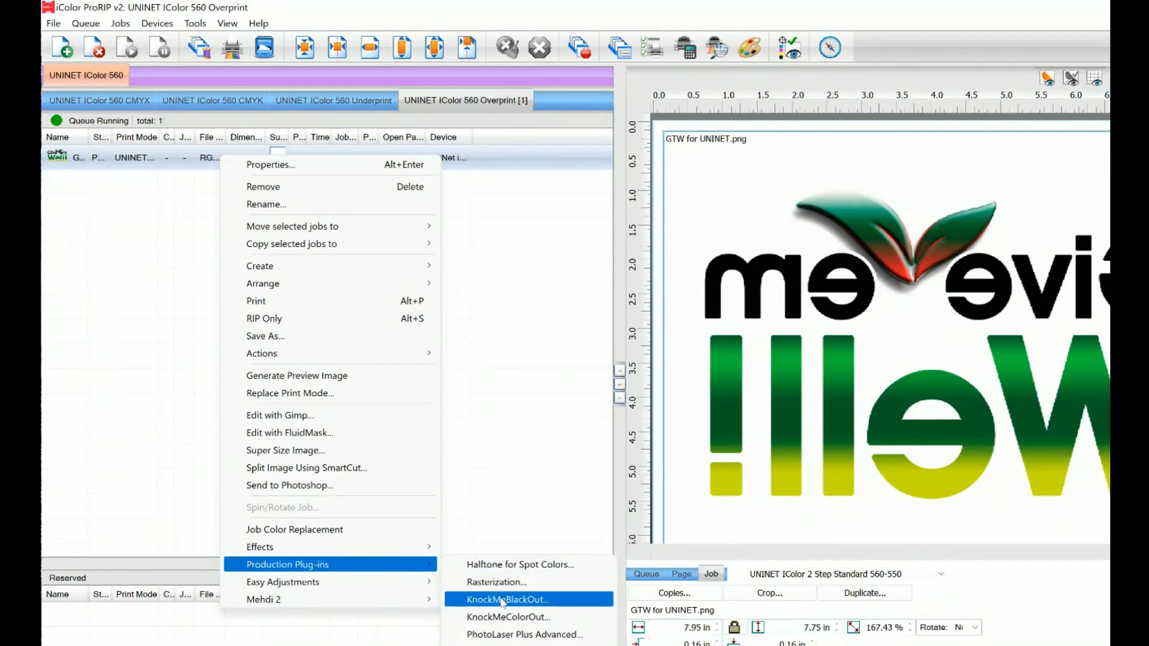
Step: Apply KnockMeBlackOut against a black shirt color with underbase 255, then RIP Only
click(512, 600)
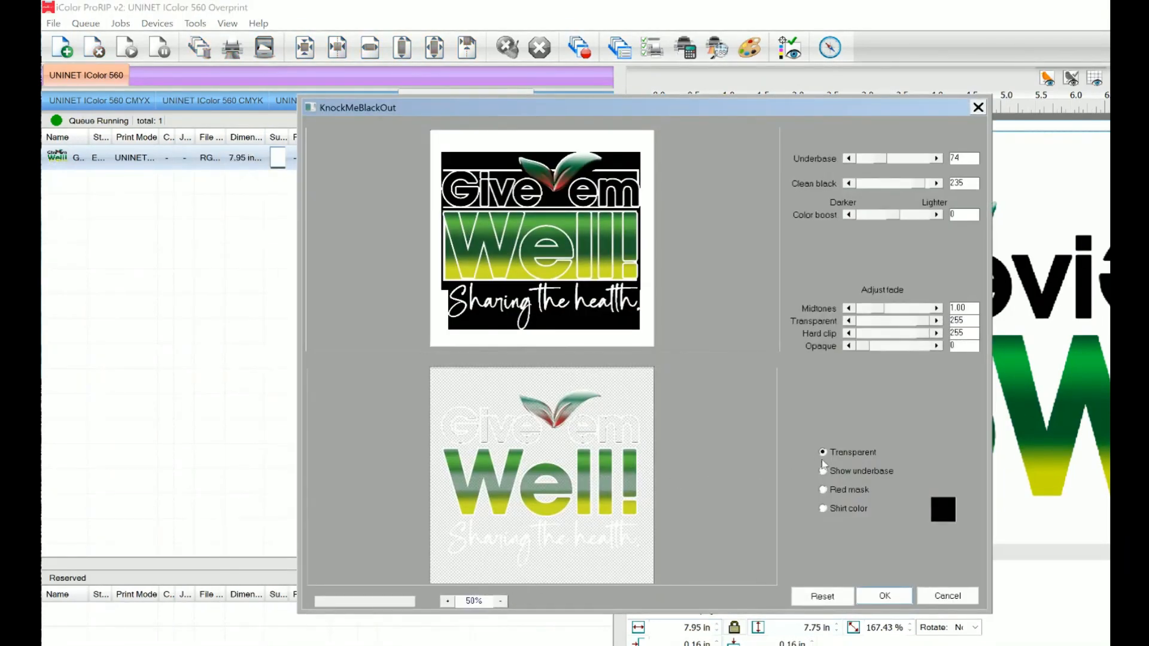
mouse_move(837, 495)
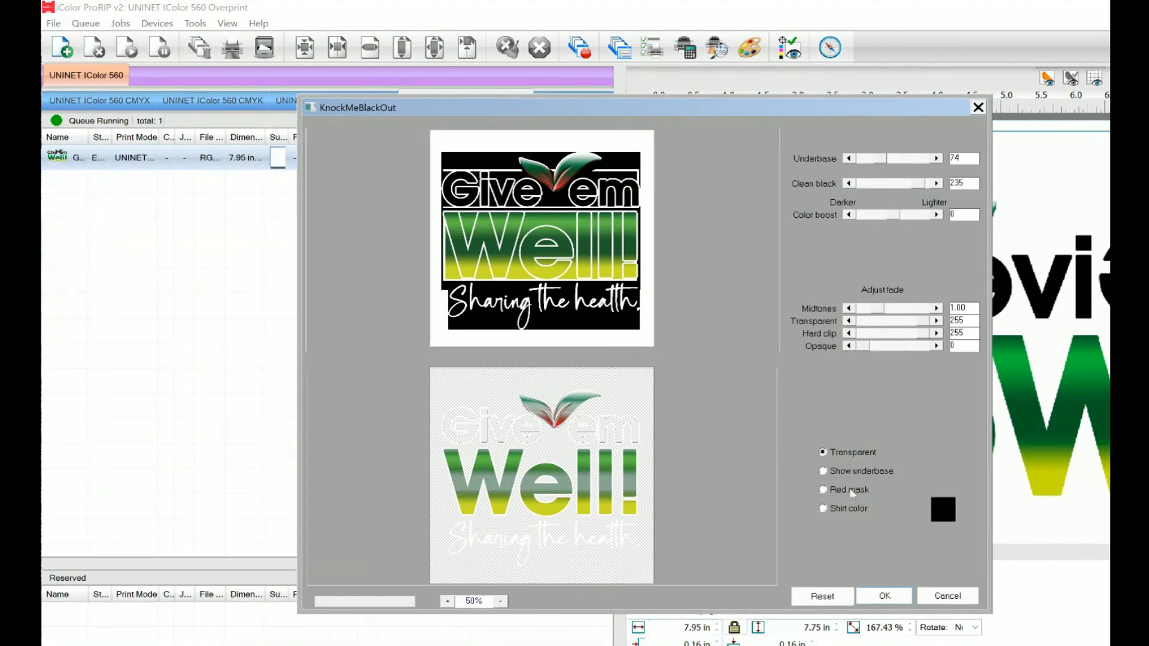
click(824, 508)
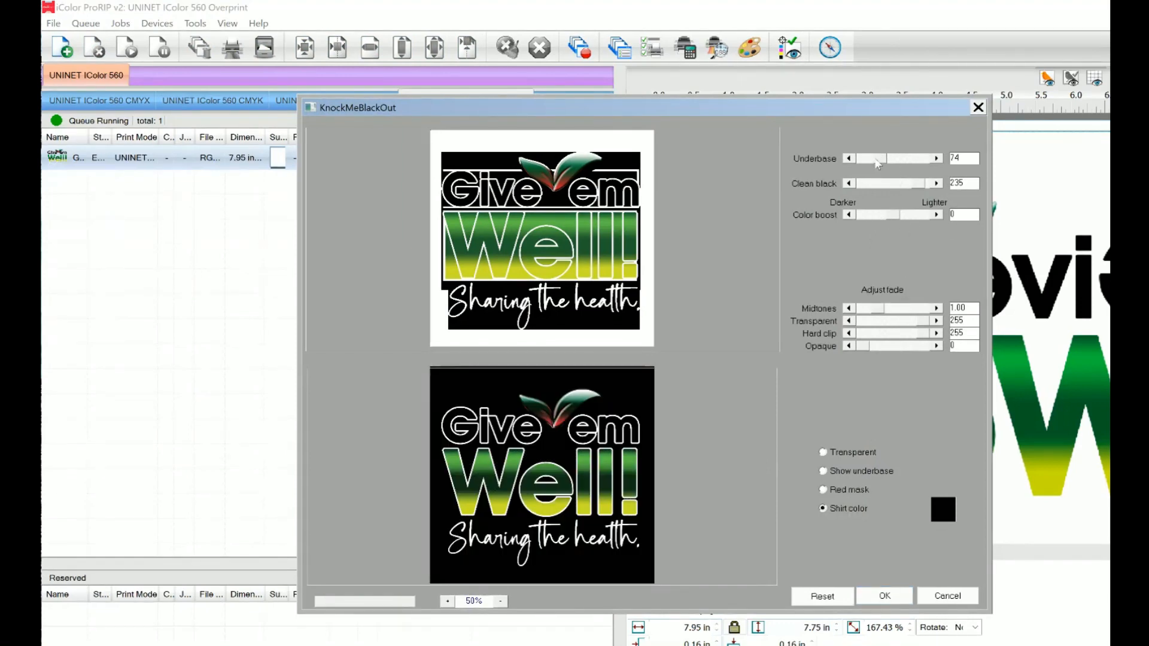
mouse_move(882, 164)
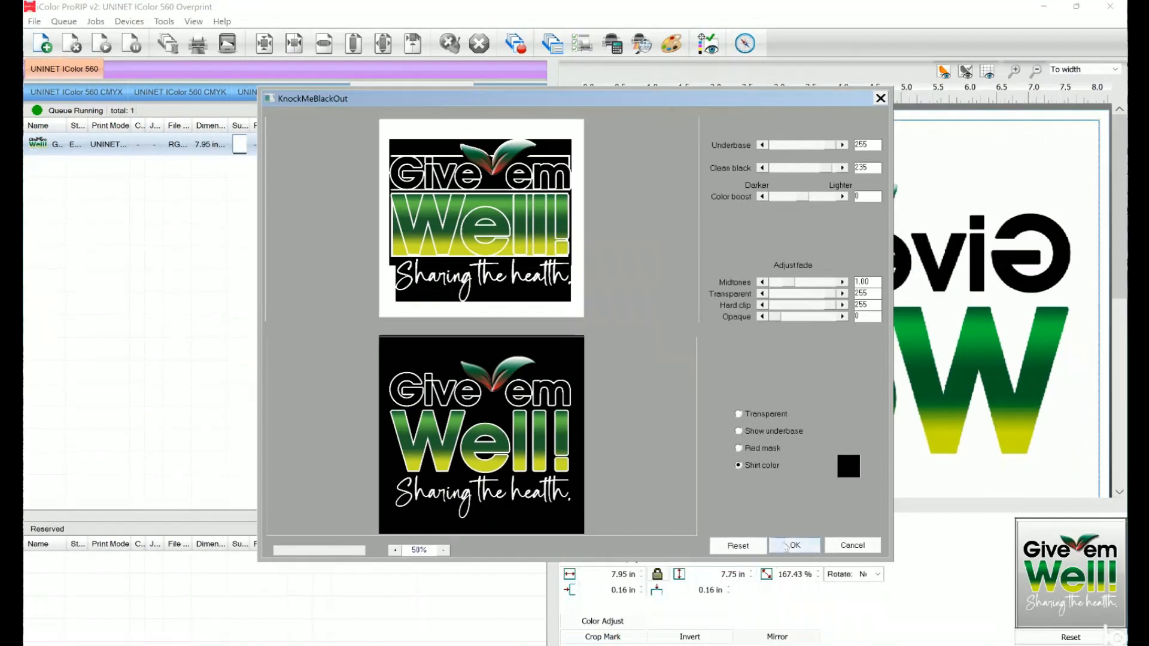
click(795, 546)
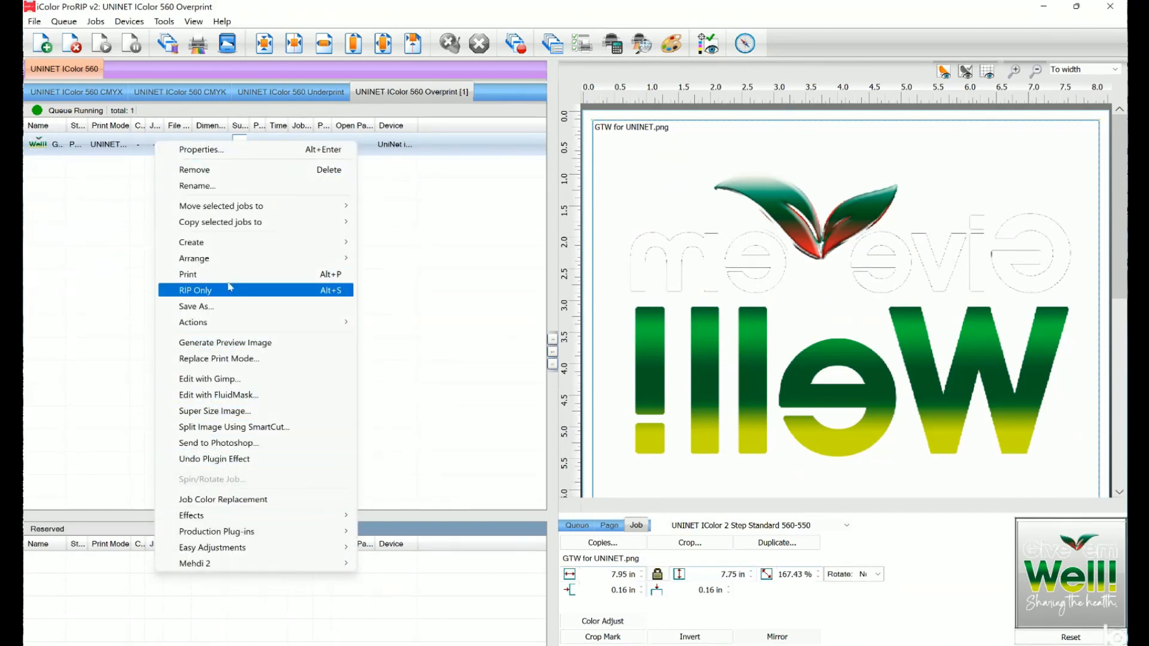
click(194, 290)
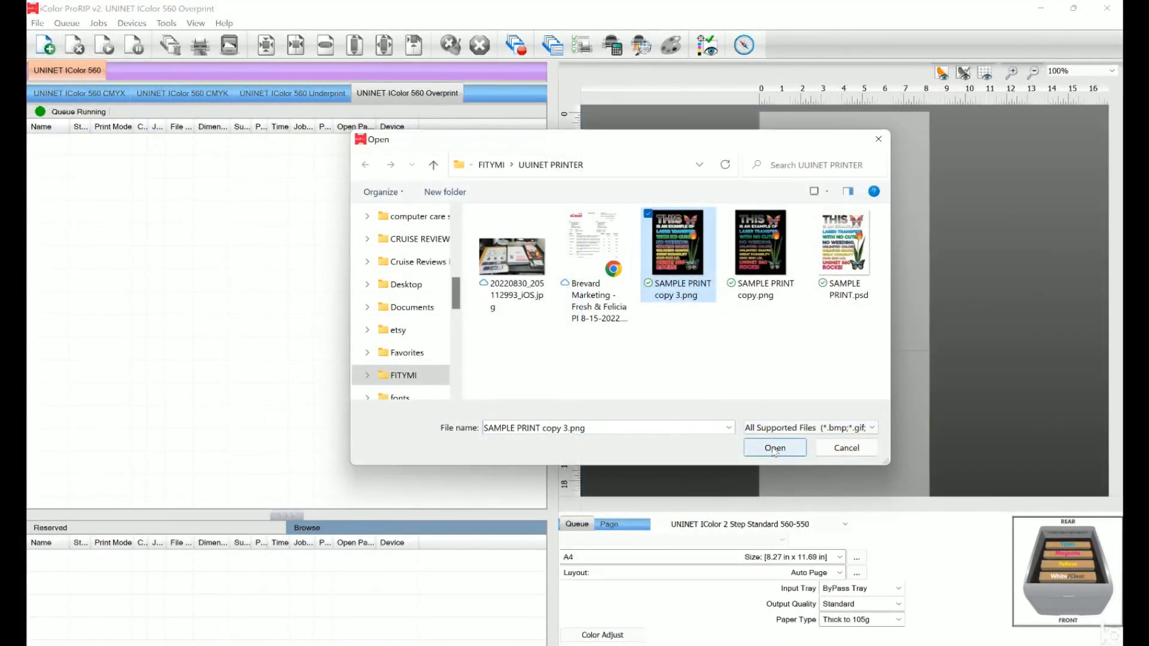
Step: Import SAMPLE PRINT copy 3.png, preview KnockMeBlackOut on the job, and close it without applying
click(776, 448)
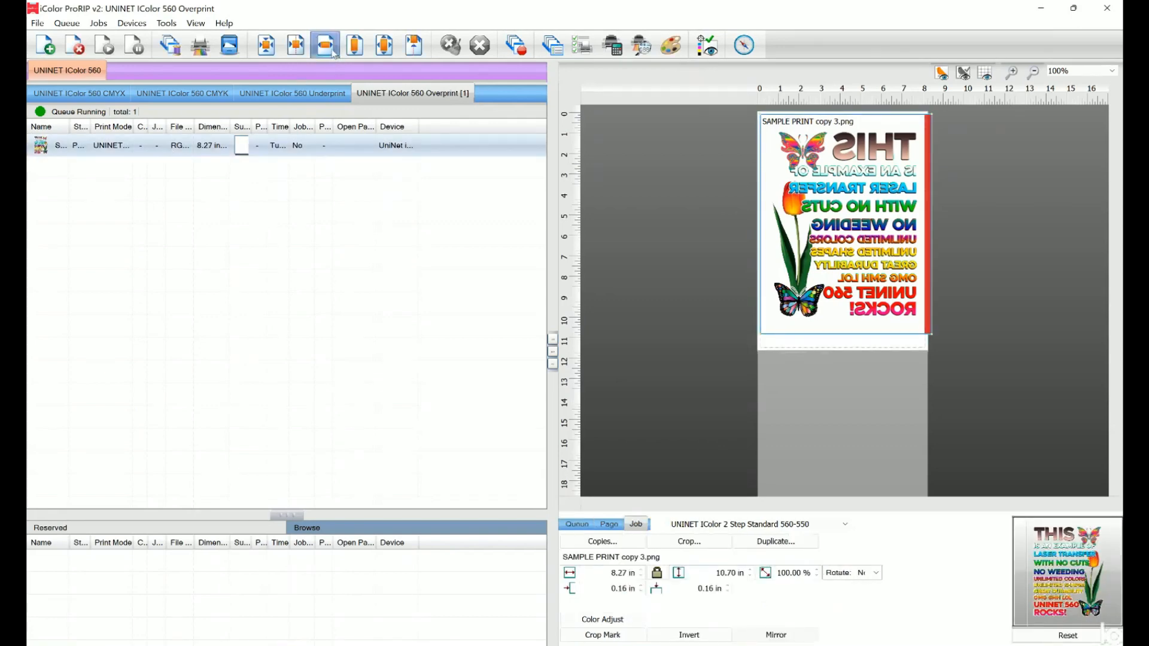
right_click(125, 145)
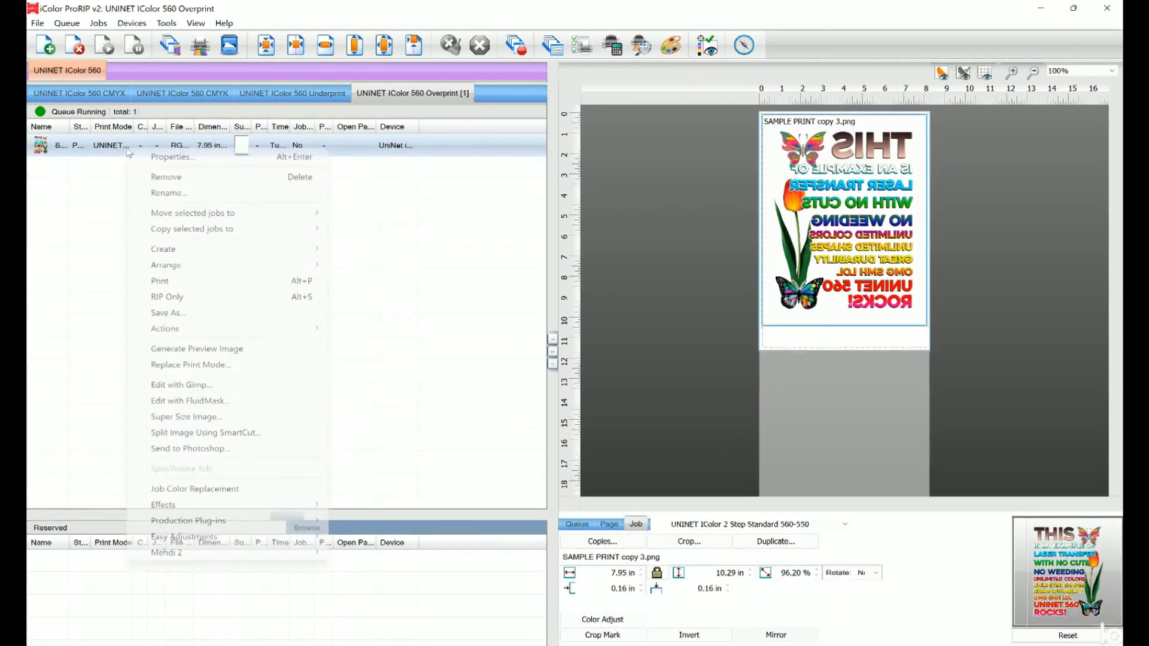
mouse_move(208, 523)
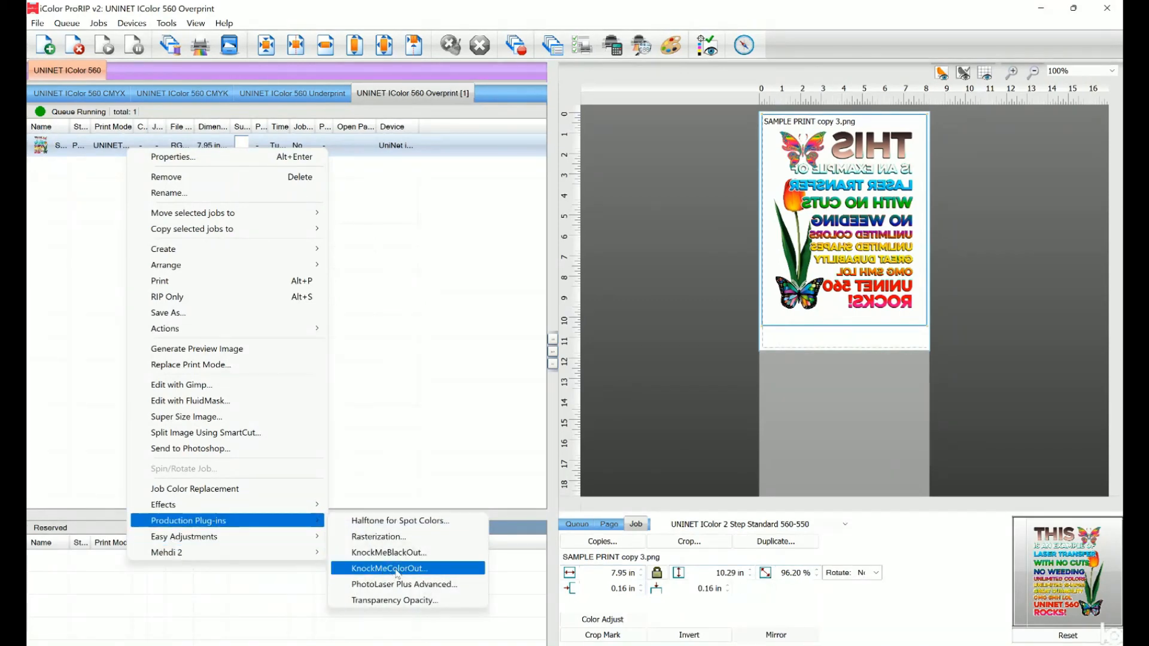
click(389, 567)
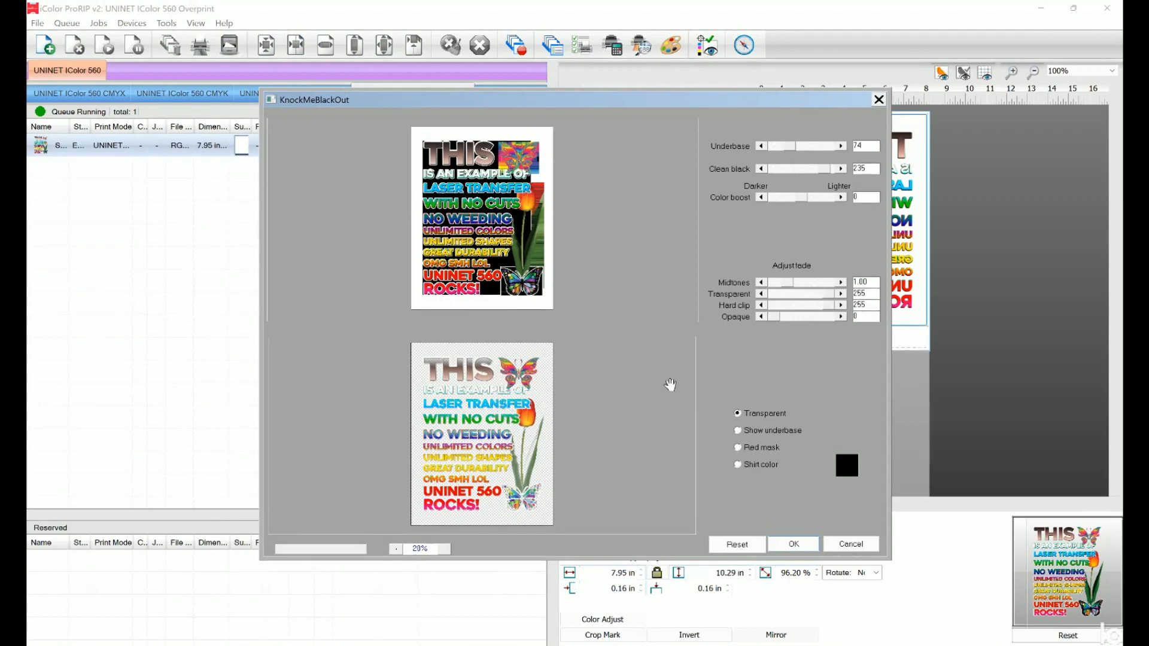
mouse_move(745, 535)
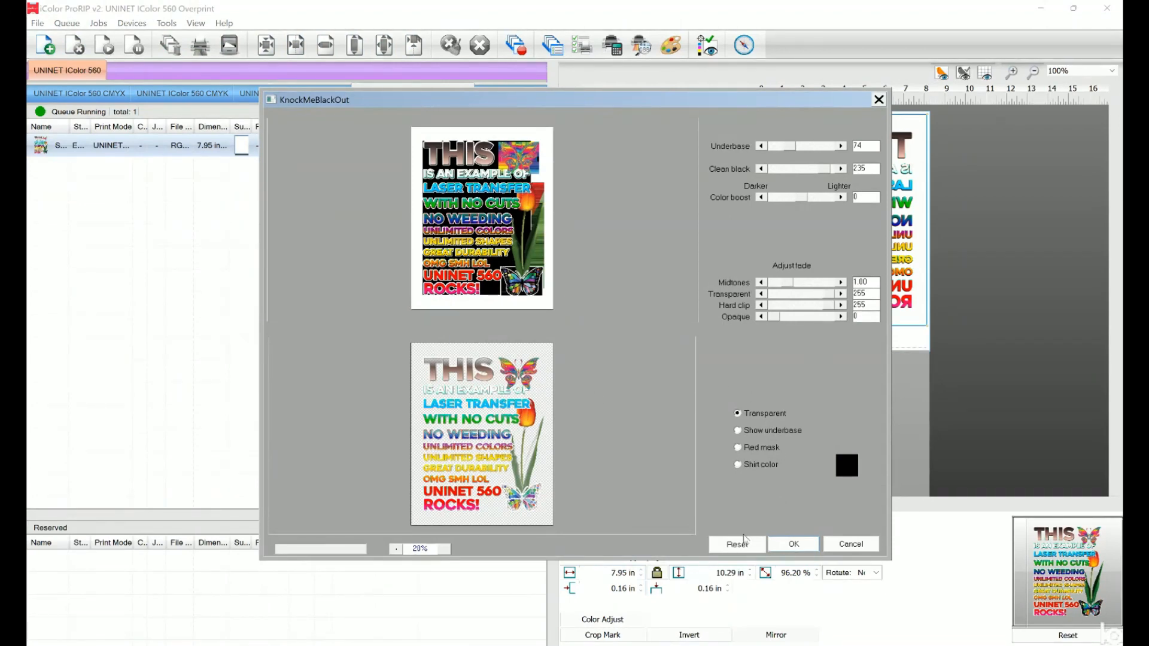
click(794, 543)
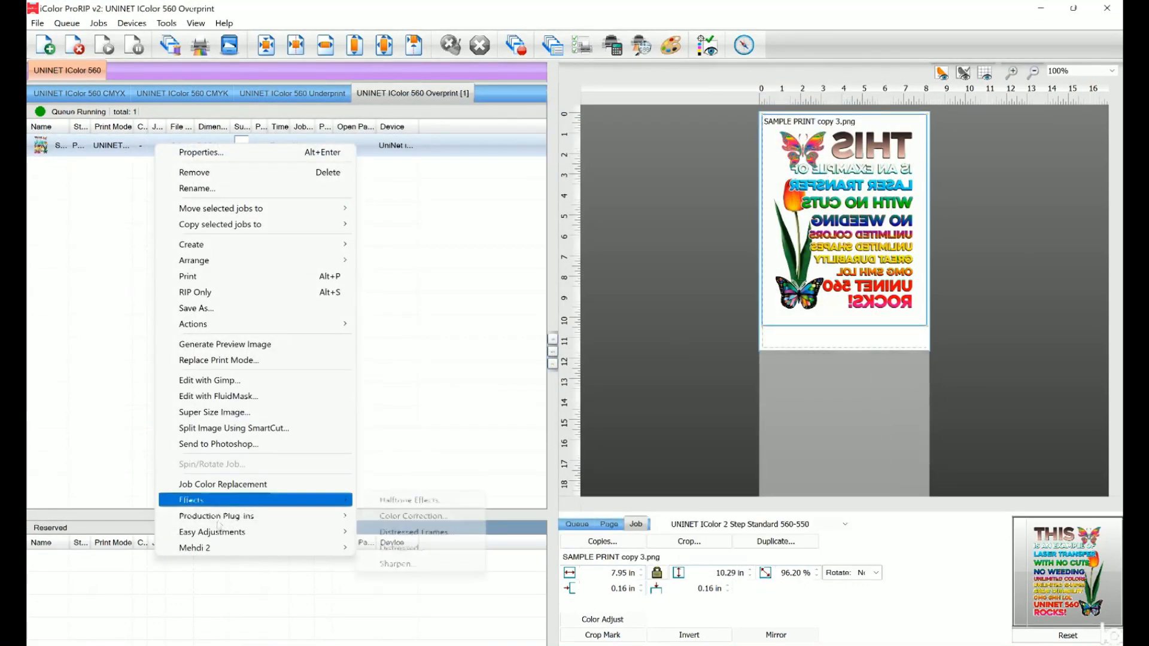
mouse_move(217, 516)
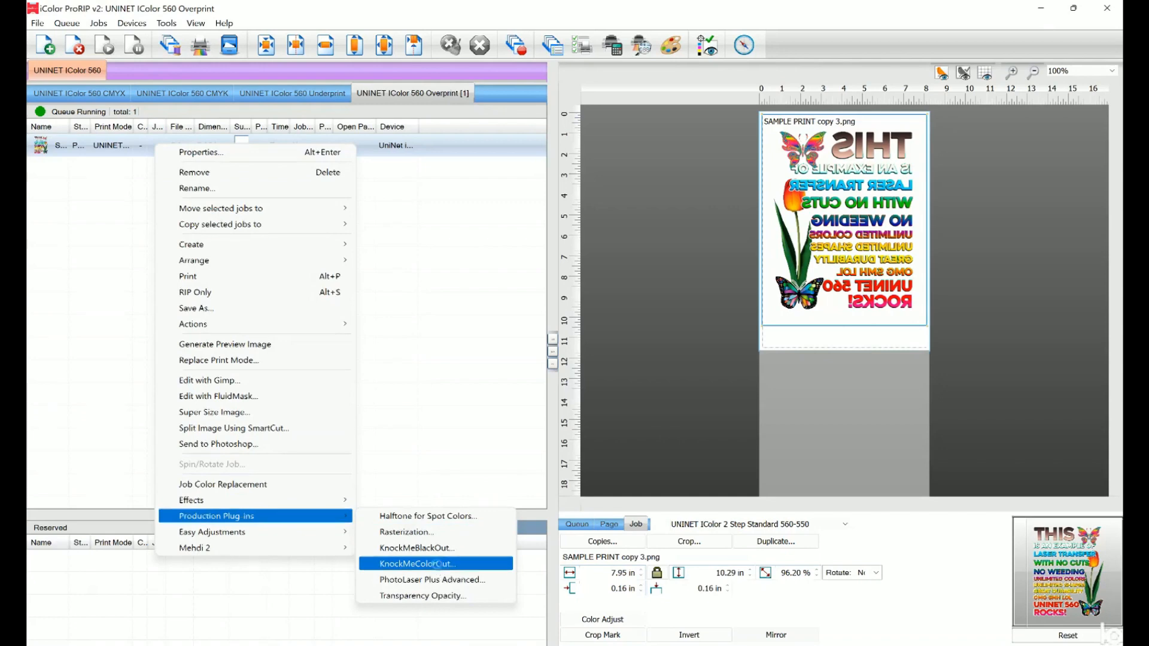
Step: Run KnockMeColorOut on the sample print job and confirm with OK
click(419, 564)
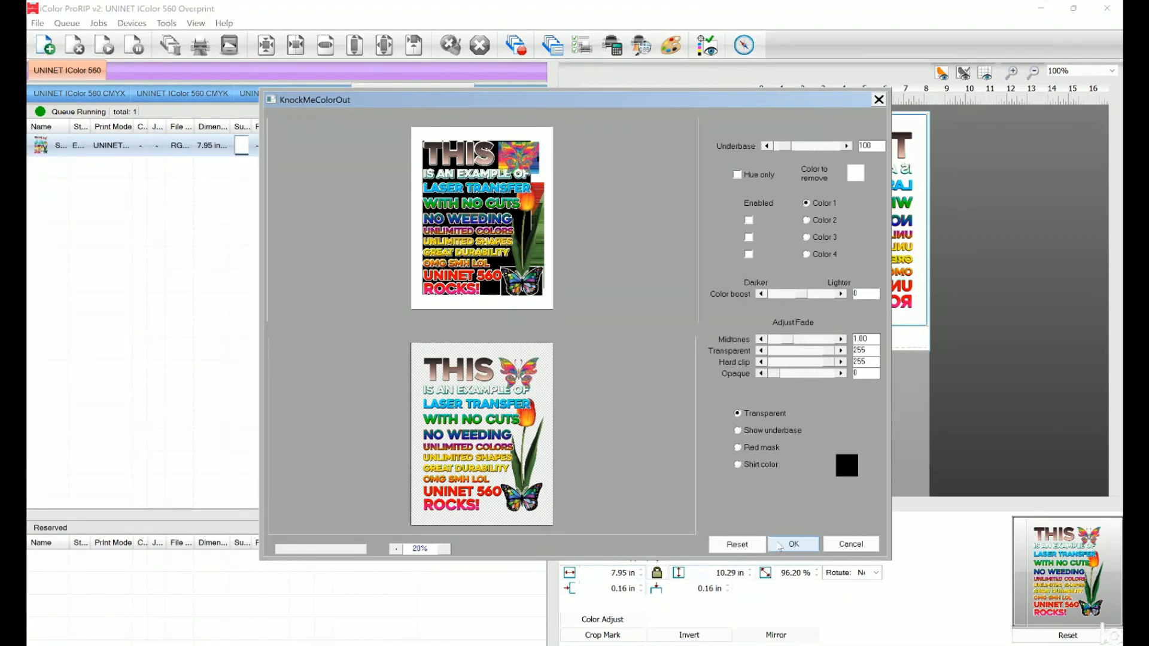
click(792, 544)
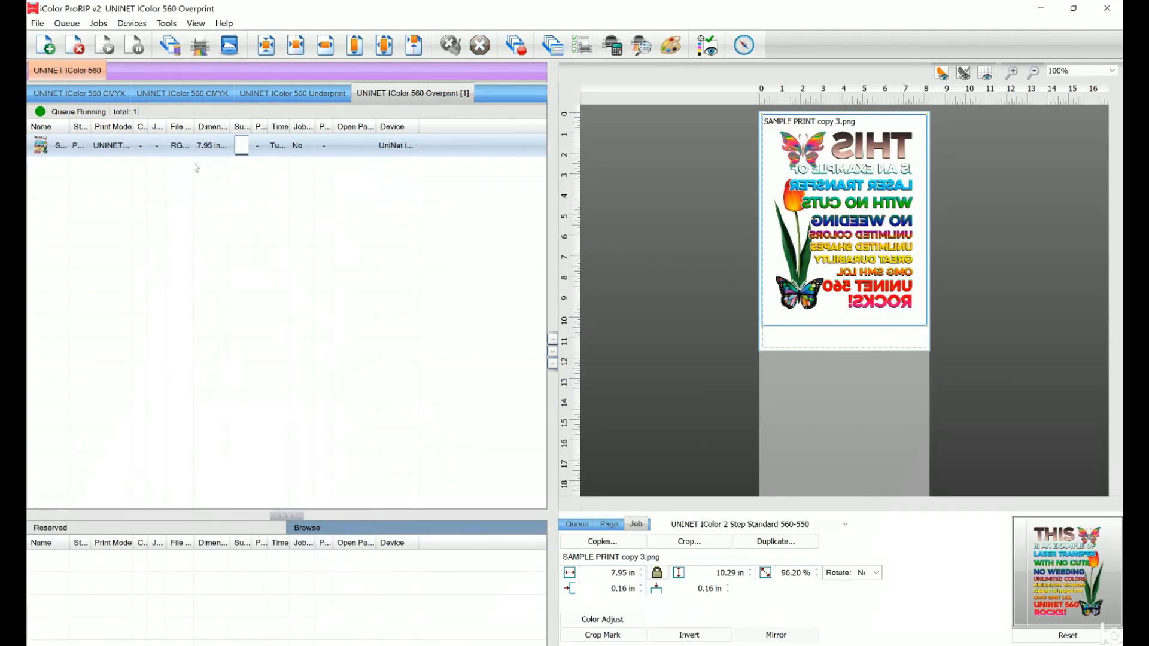
Step: Print SAMPLE PRINT copy 3.png from the Overprint queue via the job's Print action
right_click(110, 145)
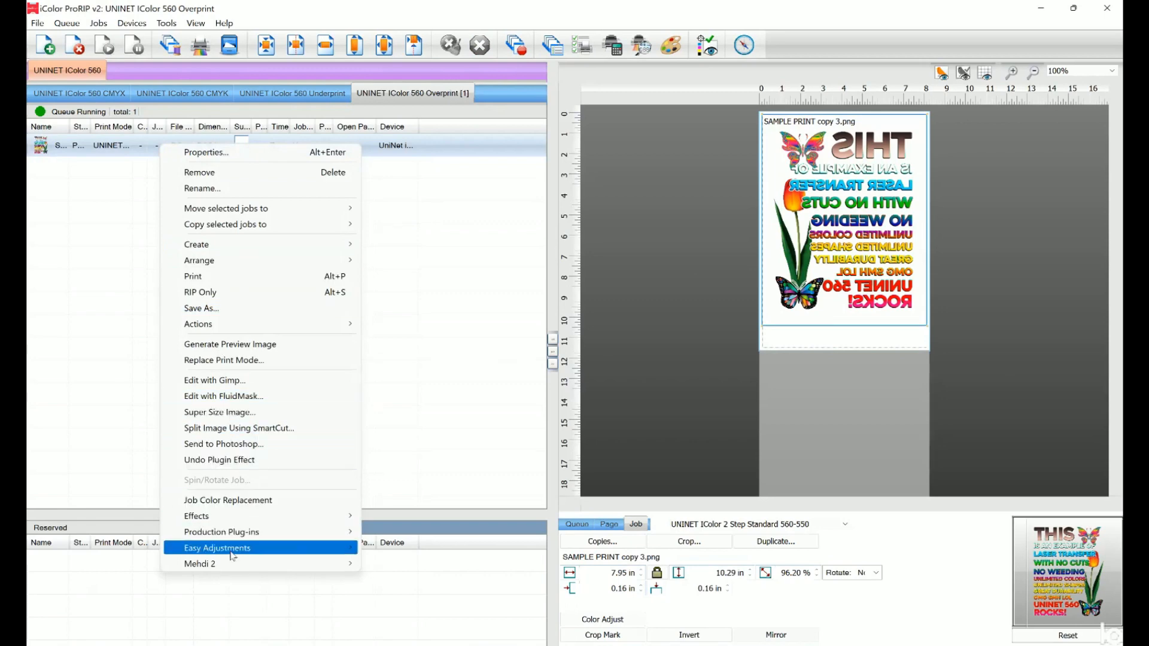
mouse_move(198, 276)
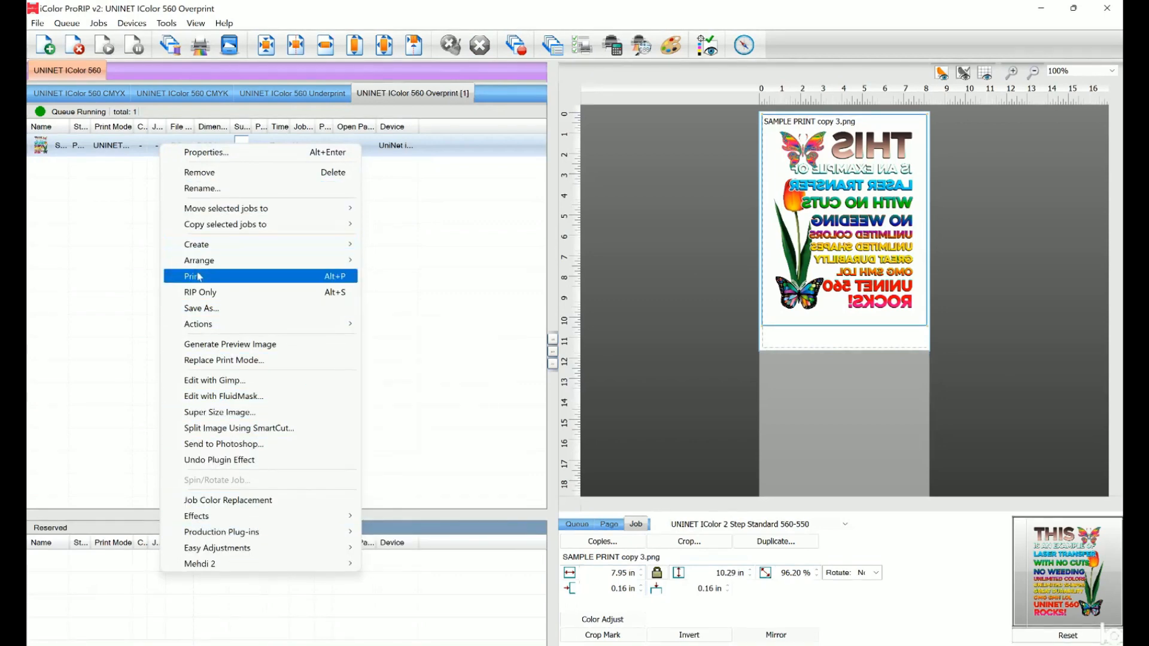
click(193, 275)
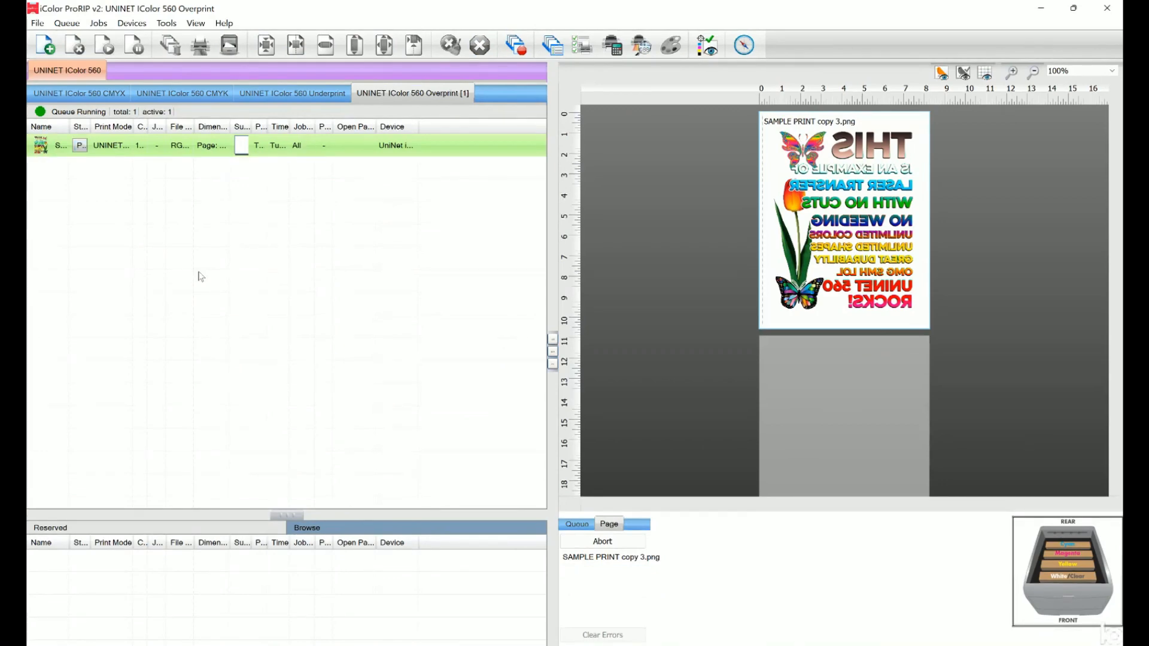
mouse_move(206, 273)
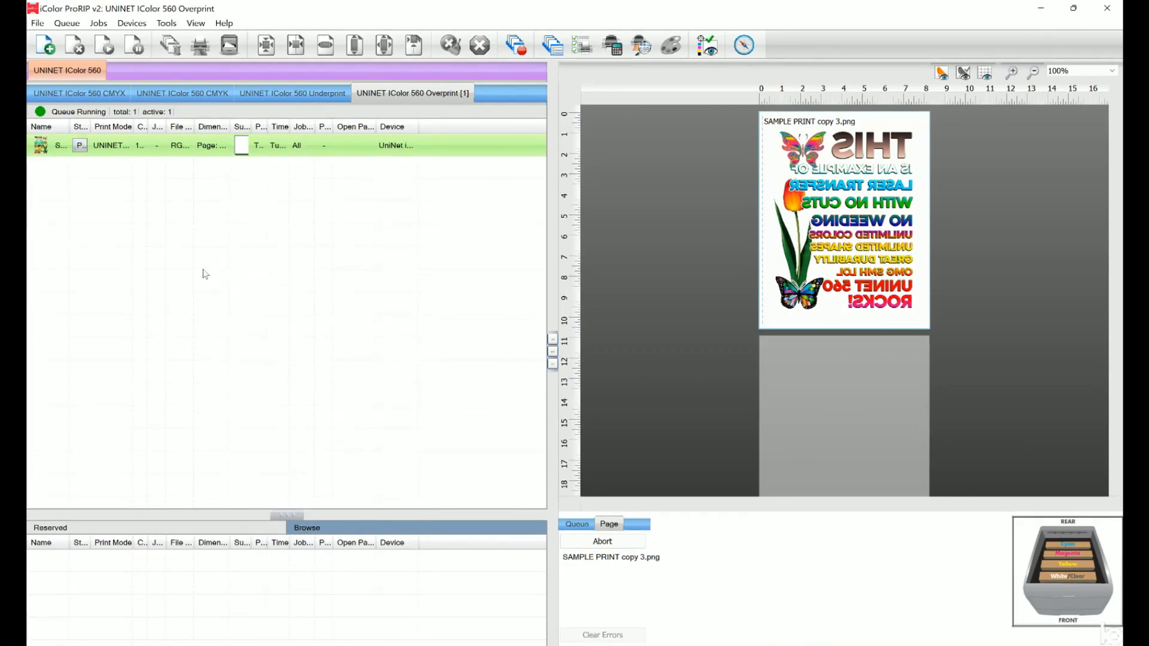